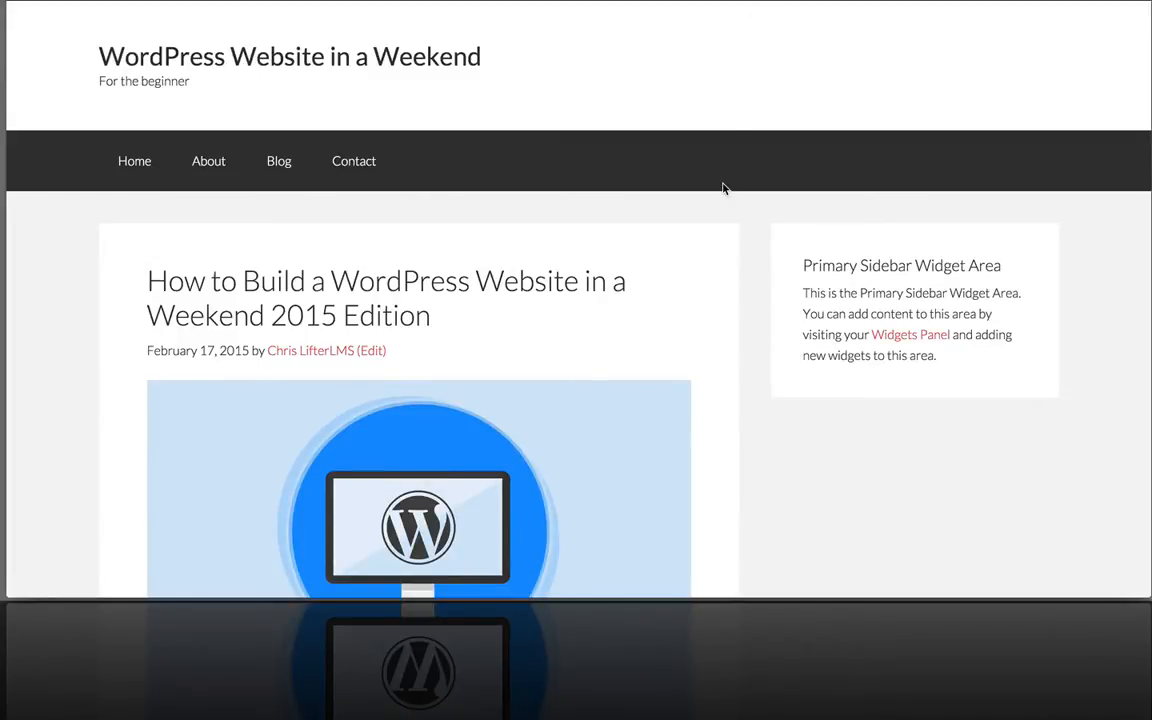
# Step: Scroll down through the public course post on the live site
pyautogui.scroll(-3)
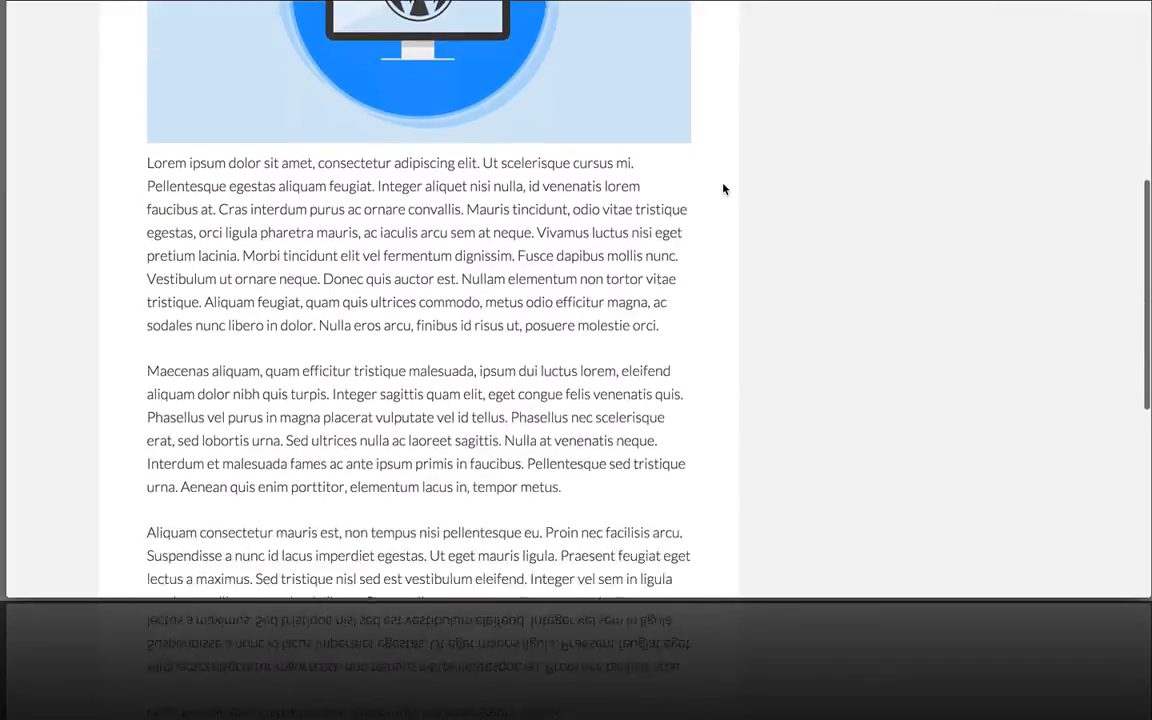
pyautogui.scroll(-3)
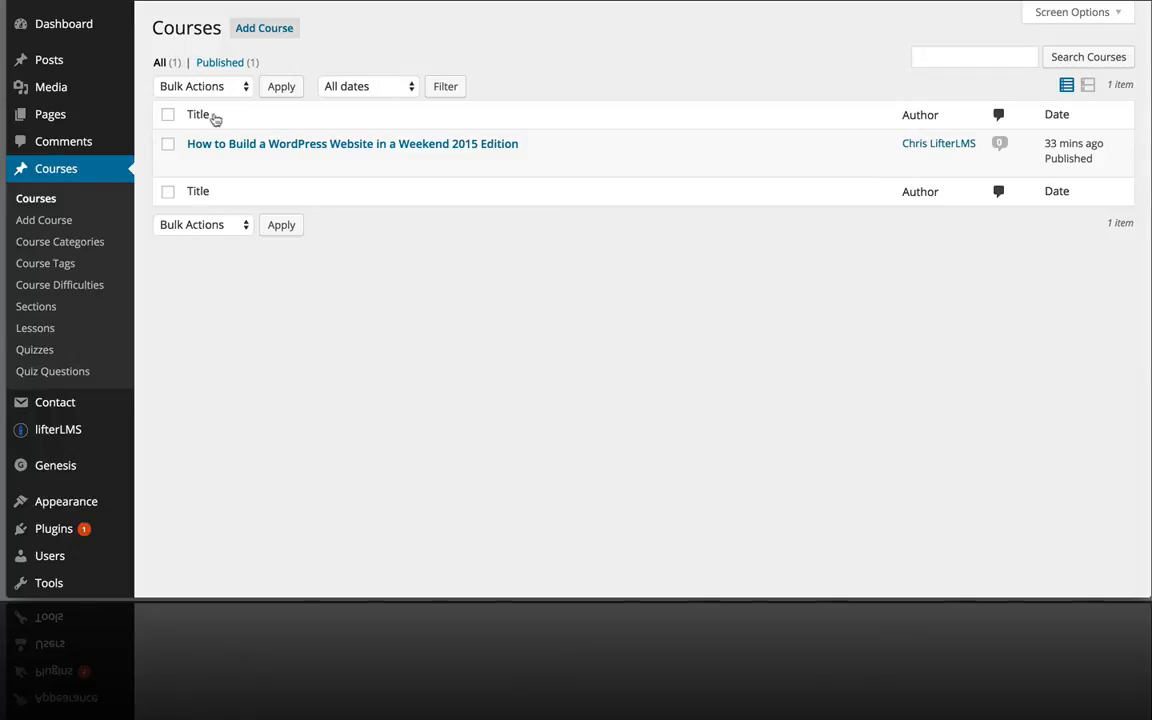
# Step: Go to the Lessons list under Courses and start a blank new lesson
pyautogui.click(35, 328)
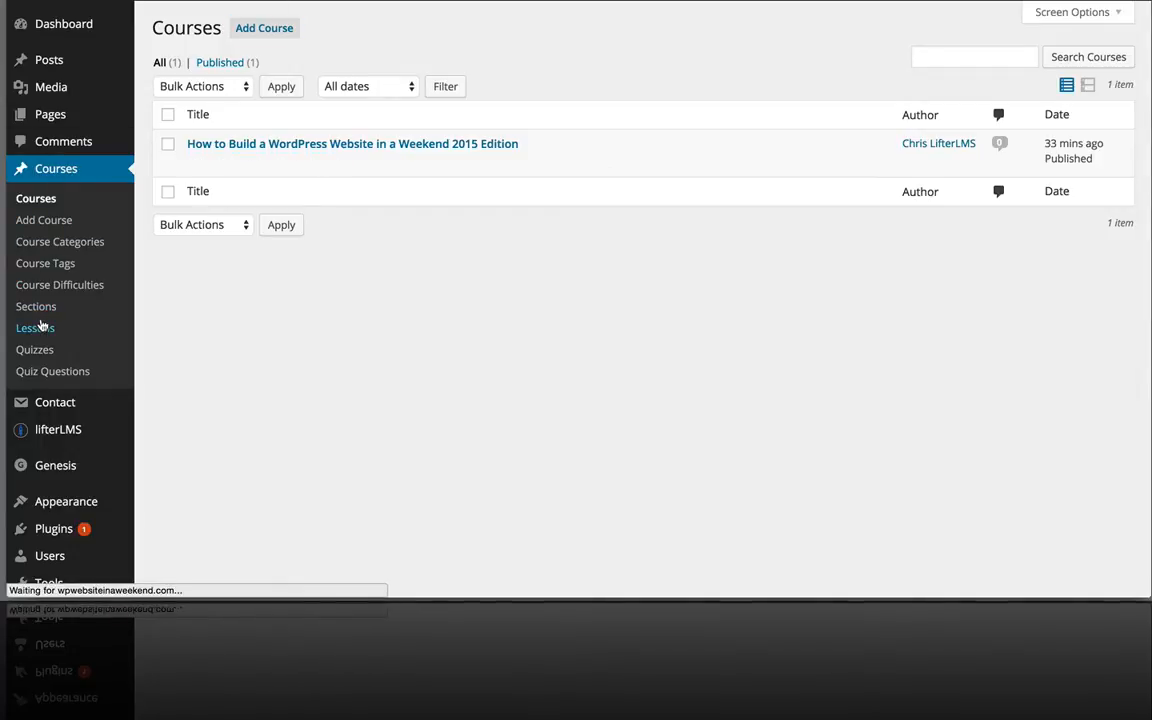
pyautogui.click(35, 328)
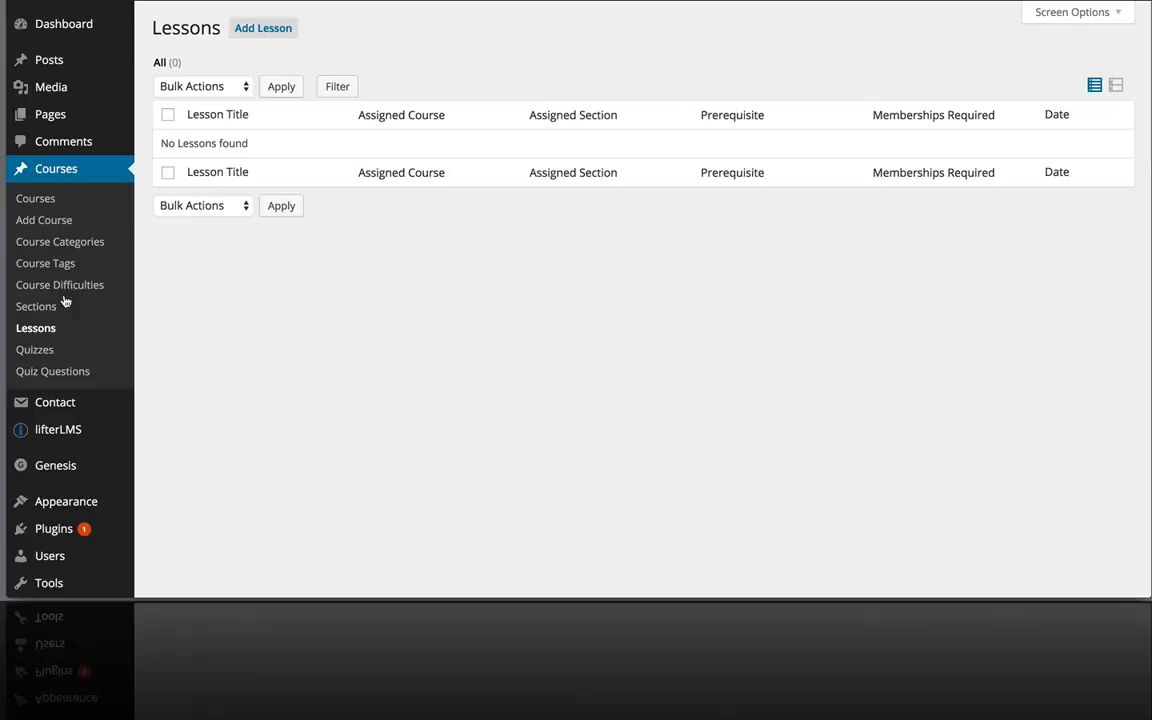
pyautogui.click(263, 28)
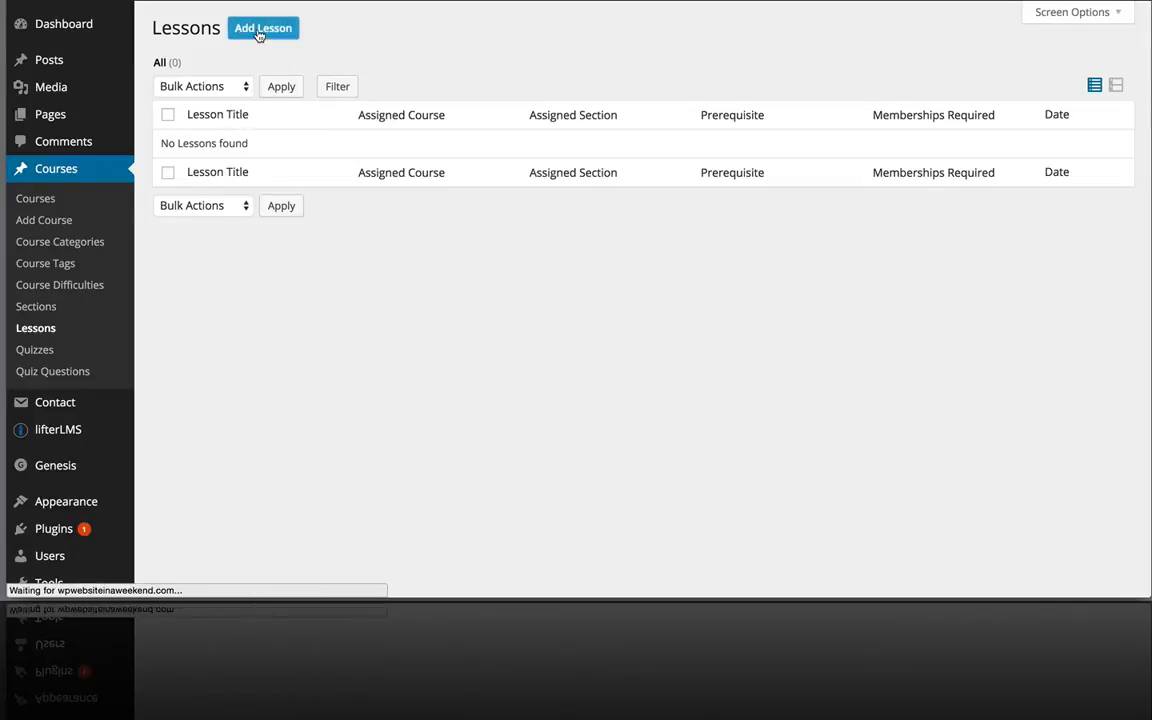
pyautogui.click(263, 27)
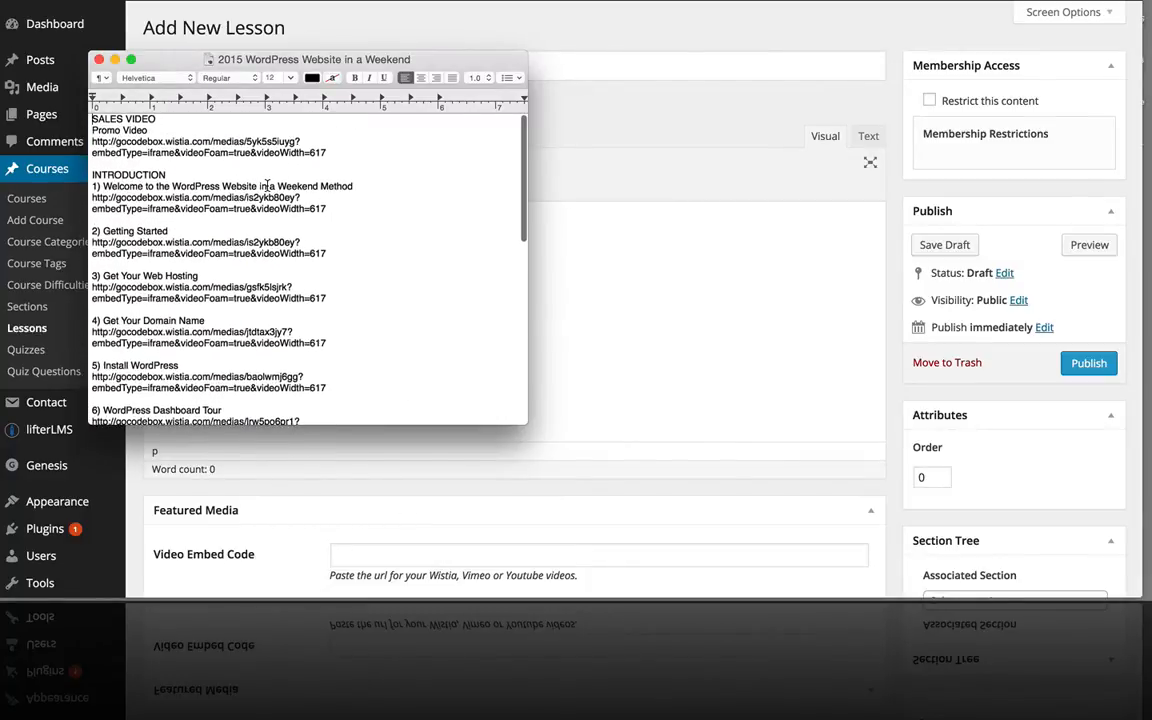
# Step: Find and select the first INTRODUCTION lesson title in the TextEdit course notes
pyautogui.scroll(-3)
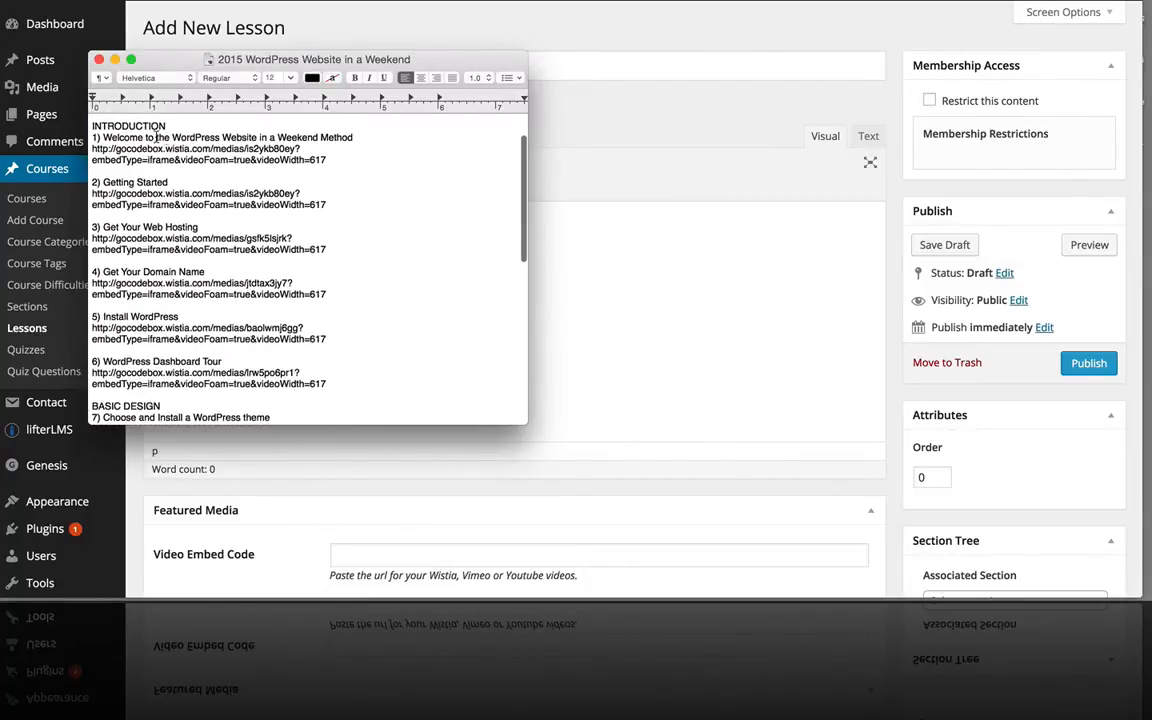
pyautogui.doubleClick(122, 137)
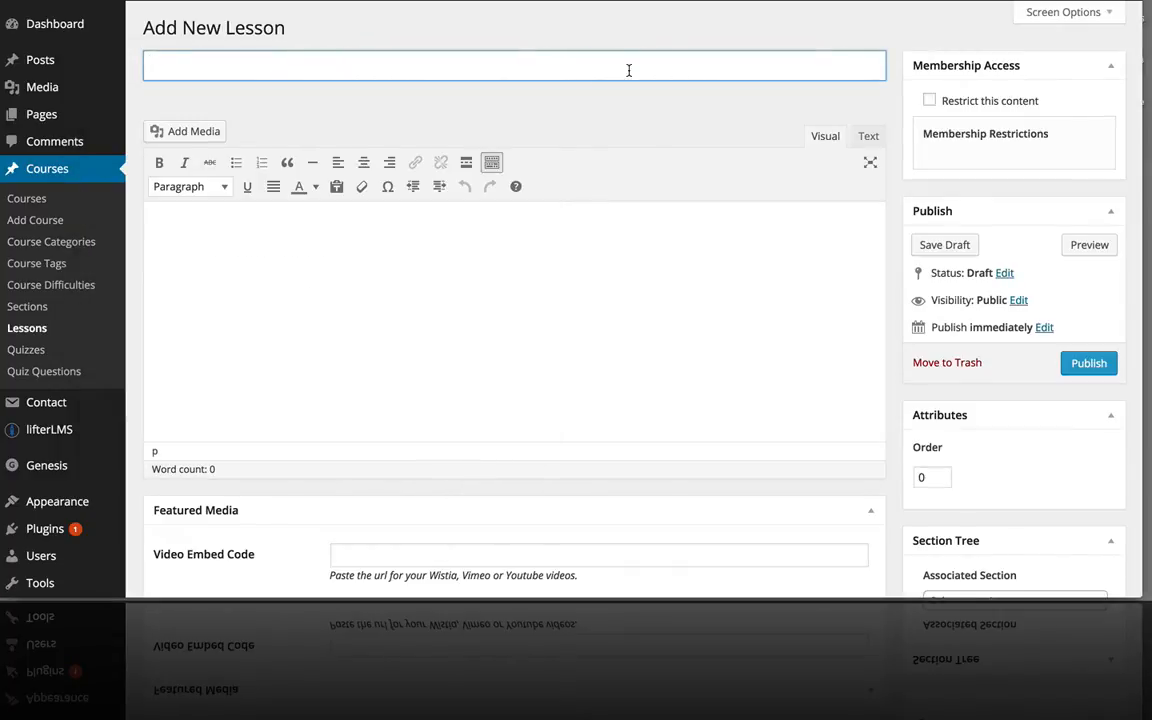
# Step: Title the lesson 'Welcome to the WordPress Website in a Weekend Method' and paste its Wistia URL
pyautogui.write('Welcome to the WordPress Website in a Weekend Method')
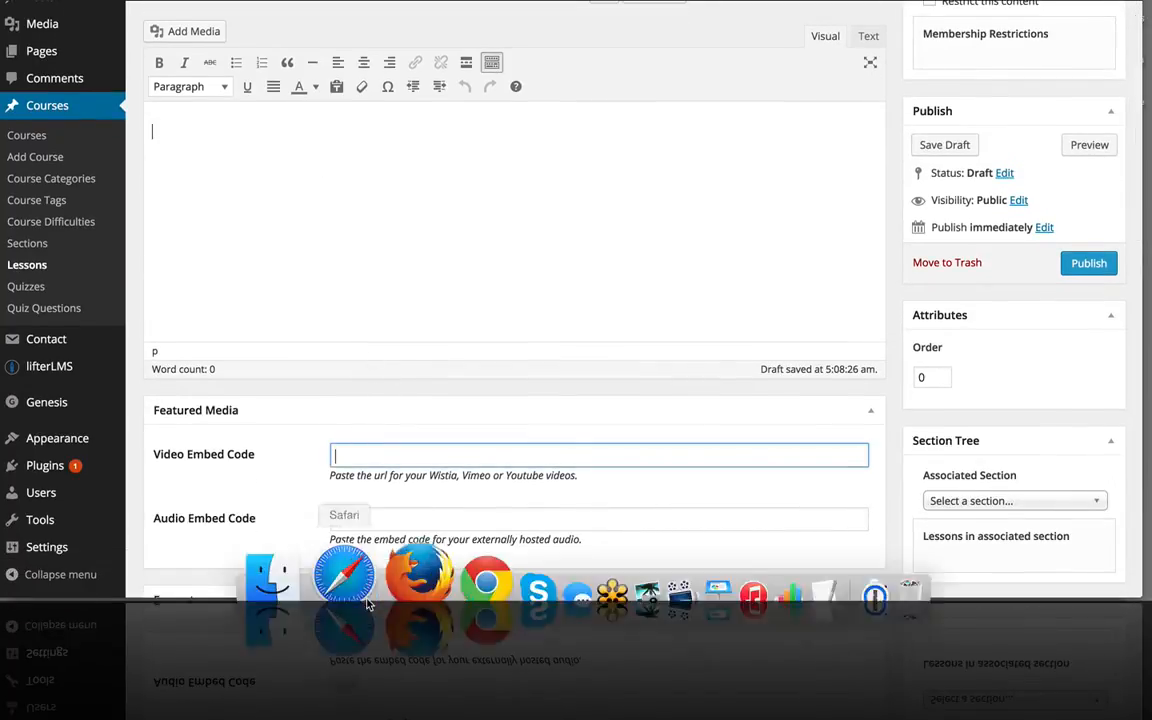
pyautogui.click(743, 545)
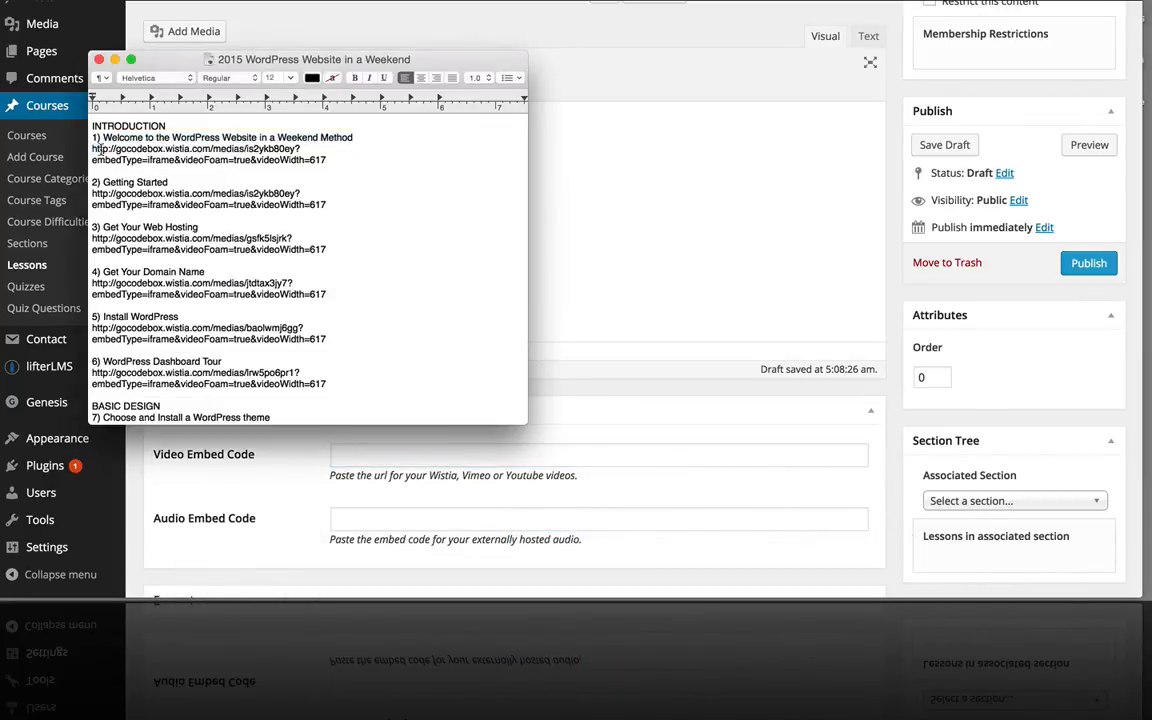
pyautogui.moveTo(91, 148); pyautogui.dragTo(325, 160)
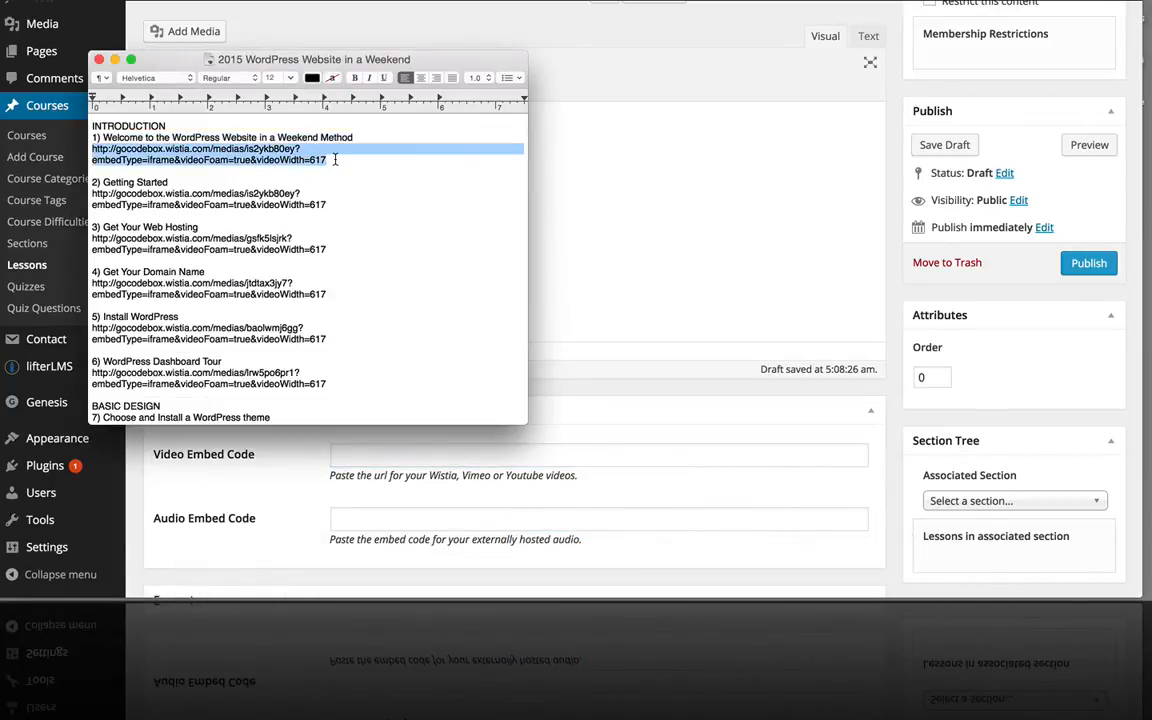
pyautogui.click(598, 454)
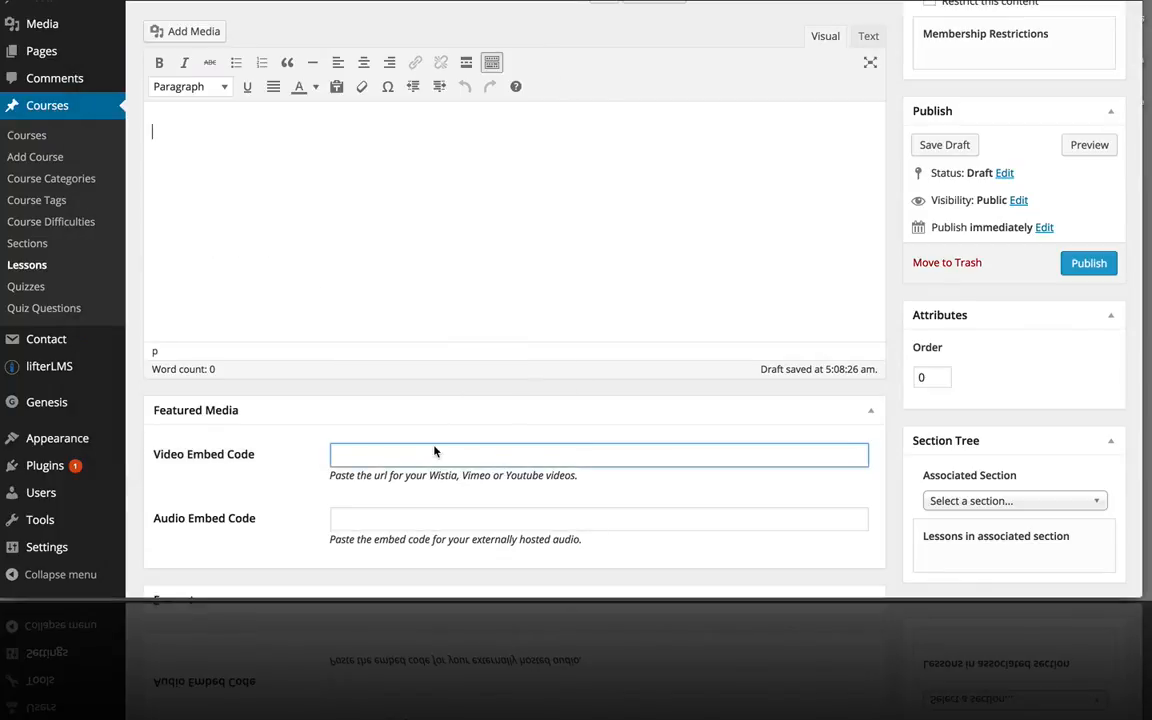
pyautogui.moveTo(218, 427)
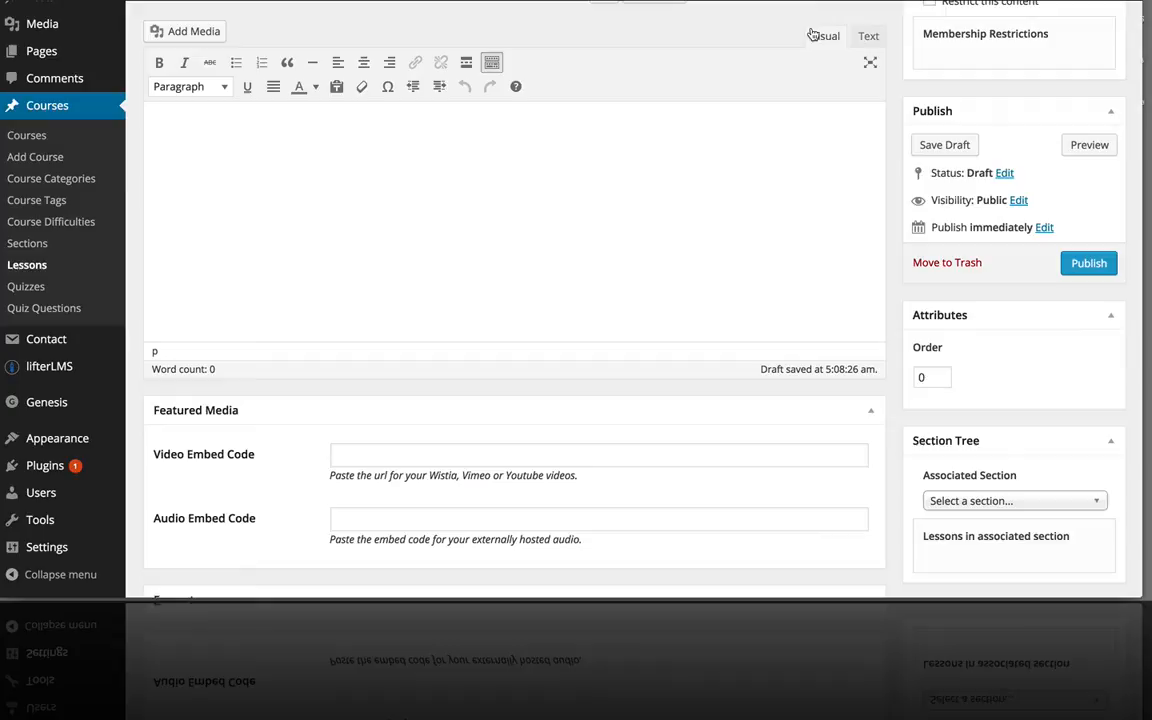
pyautogui.click(868, 36)
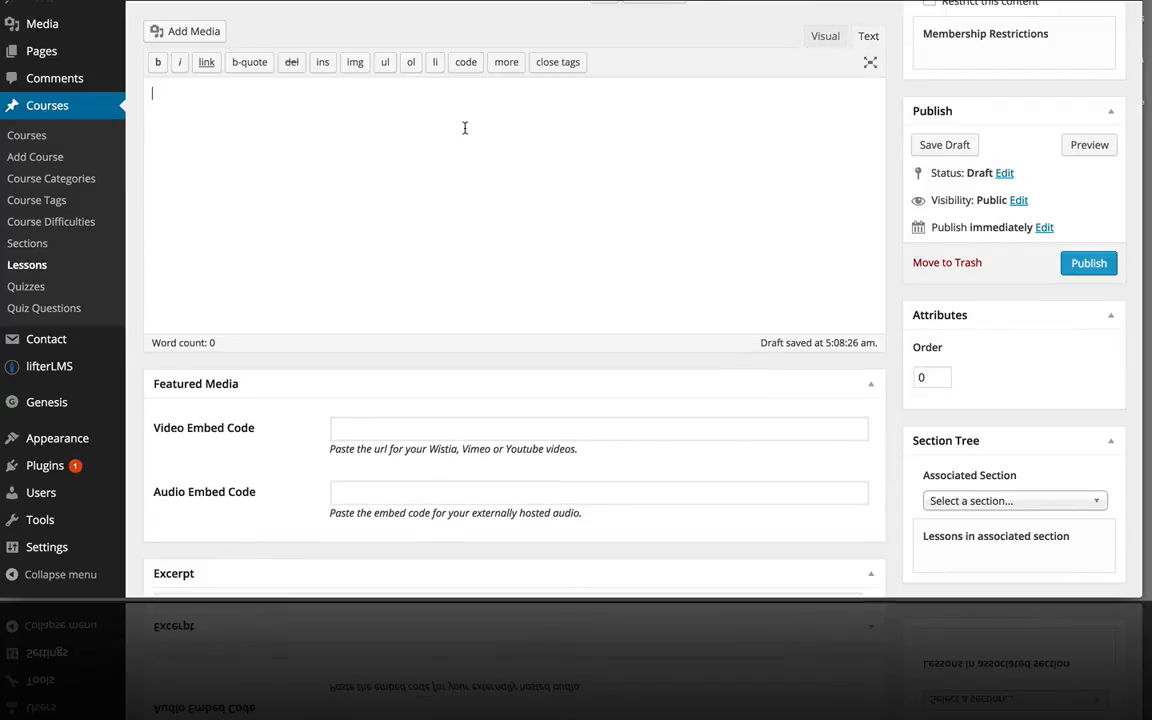
pyautogui.write('http://gocodebox.wistia.com/medias/is2ykb80ey?embedType=iframe&videoFoam=true&videoWidth=617')
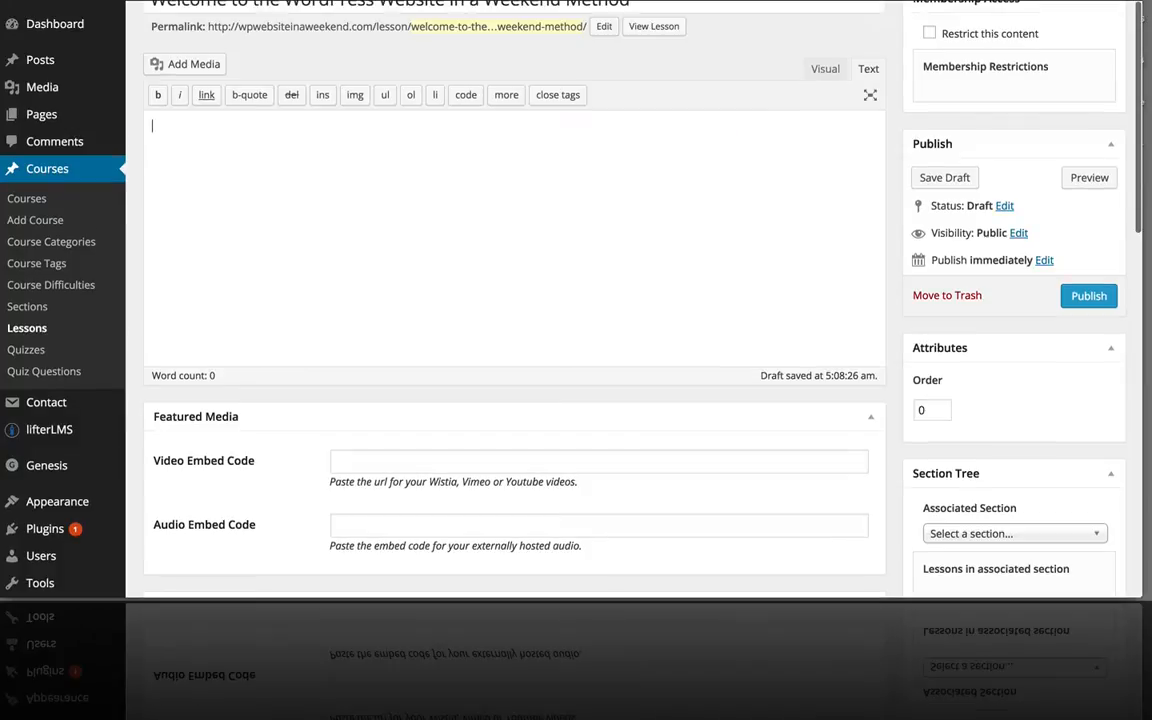
# Step: Put the Wistia URL in the Video Embed Code field and scroll through the lesson form
pyautogui.click(598, 461)
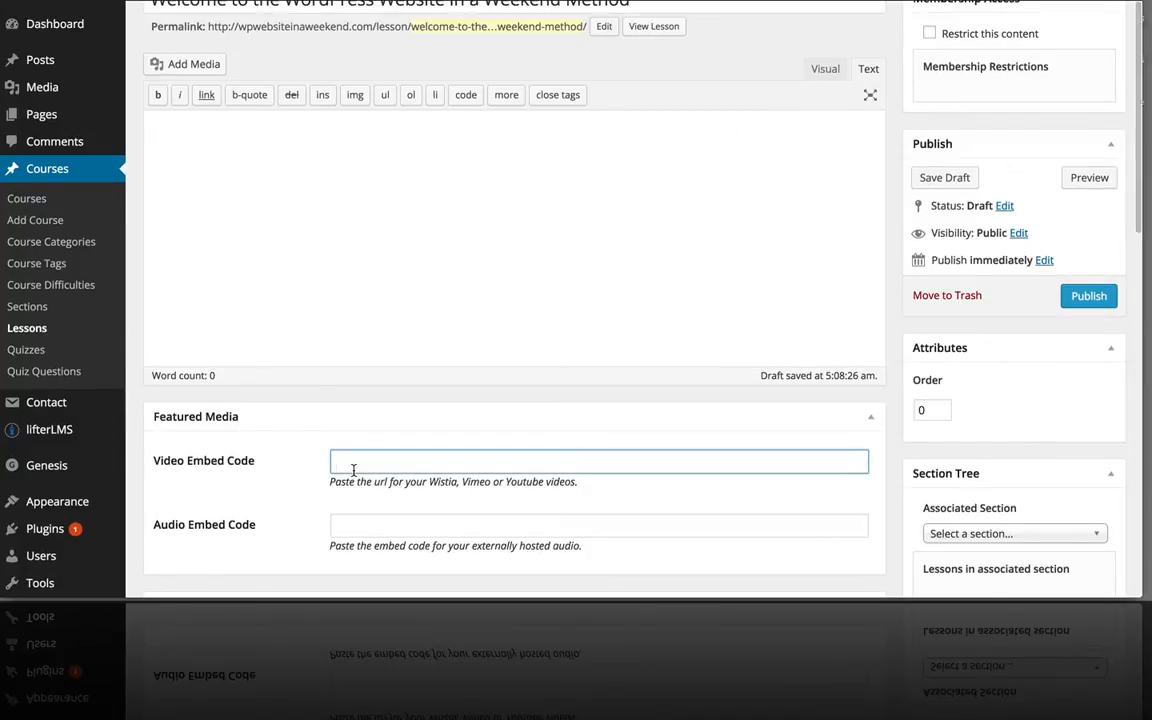
pyautogui.click(599, 461)
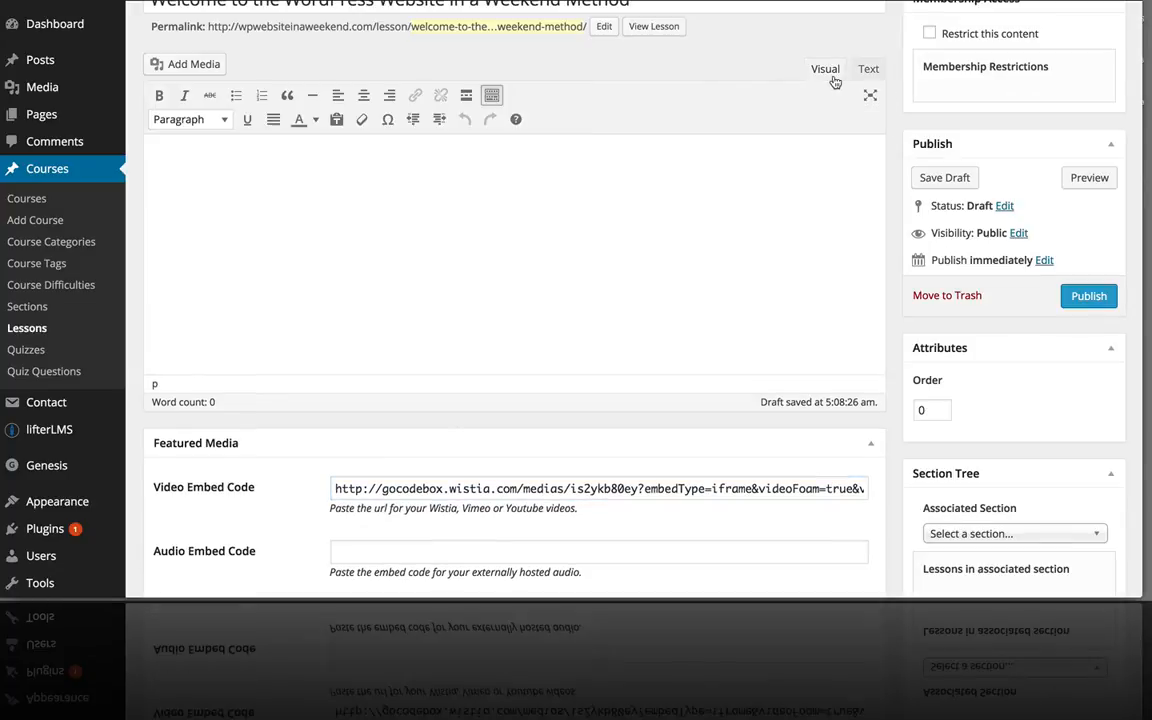
pyautogui.scroll(-3)
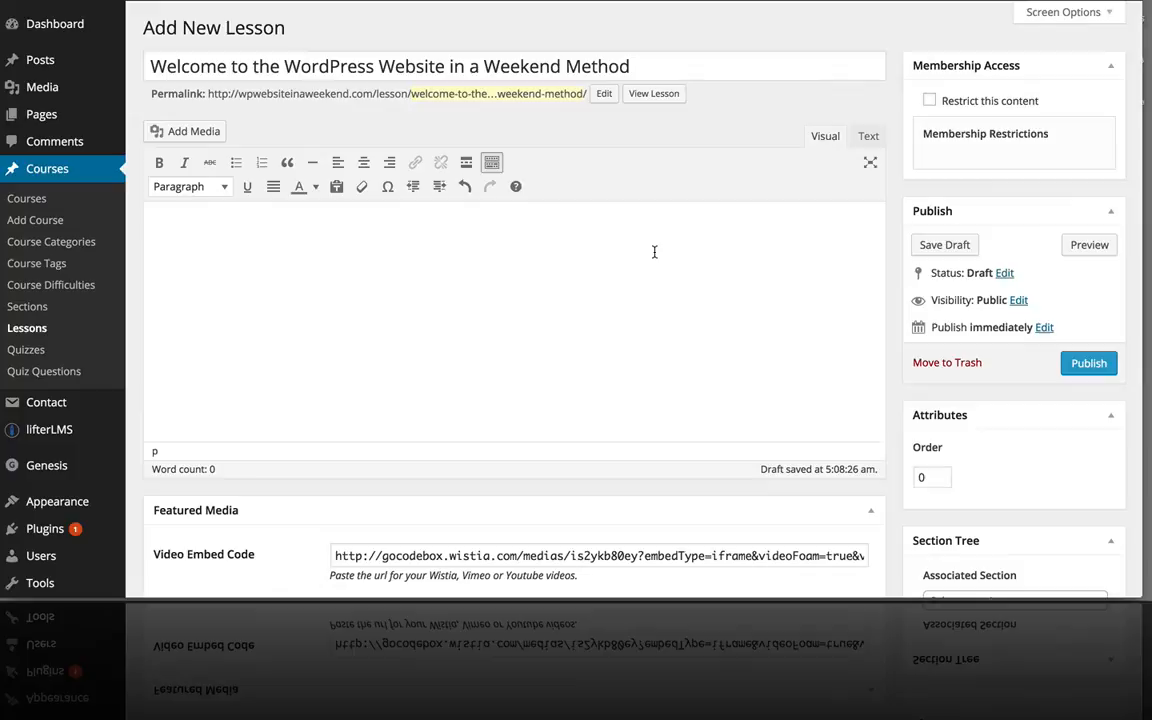
pyautogui.scroll(-3)
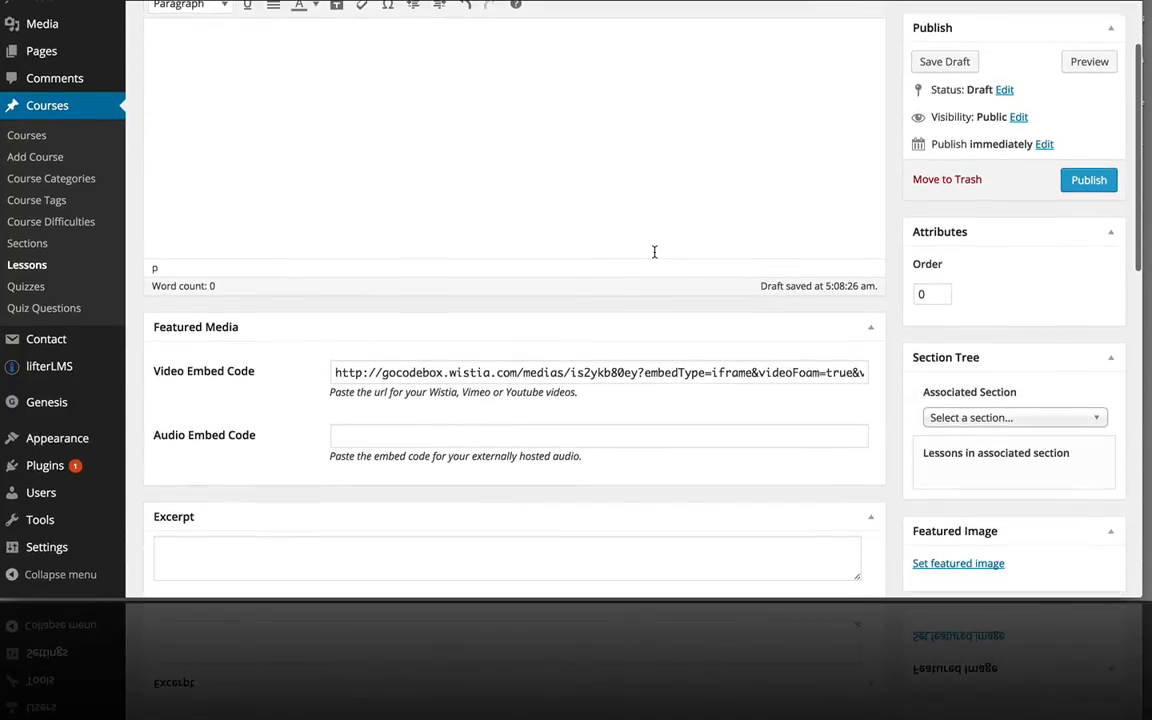
pyautogui.scroll(-3)
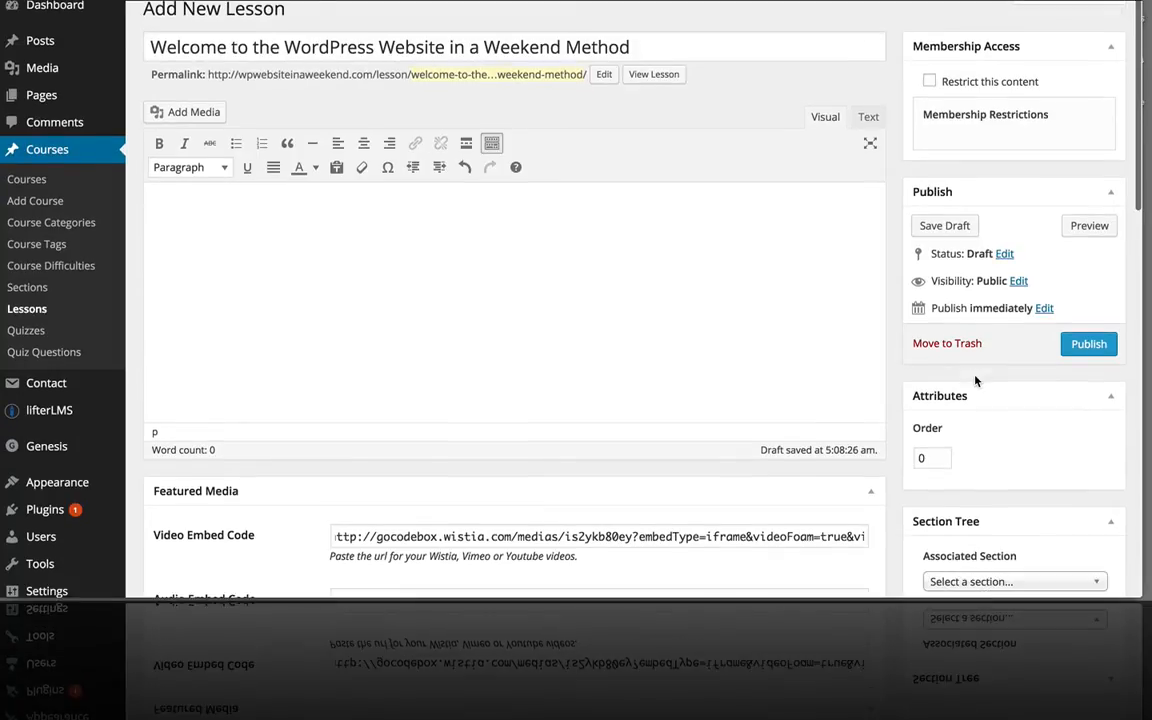
# Step: Assign the Welcome lesson to the Introduction section and publish it
pyautogui.scroll(-3)
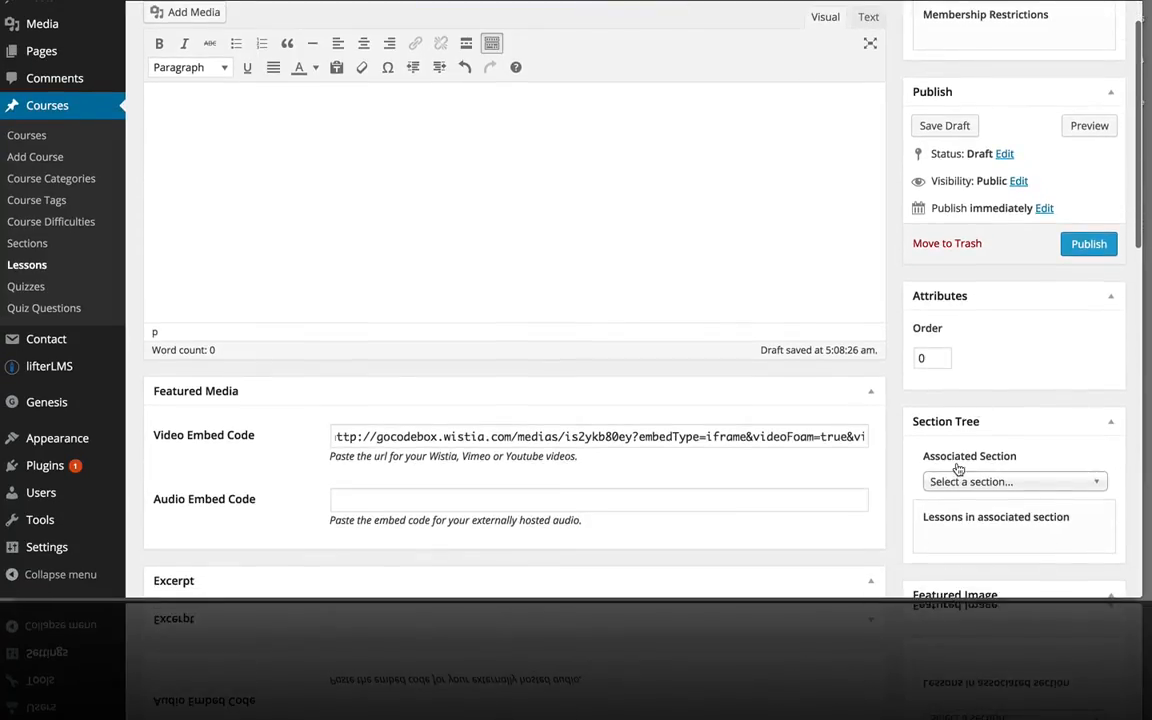
pyautogui.click(1013, 481)
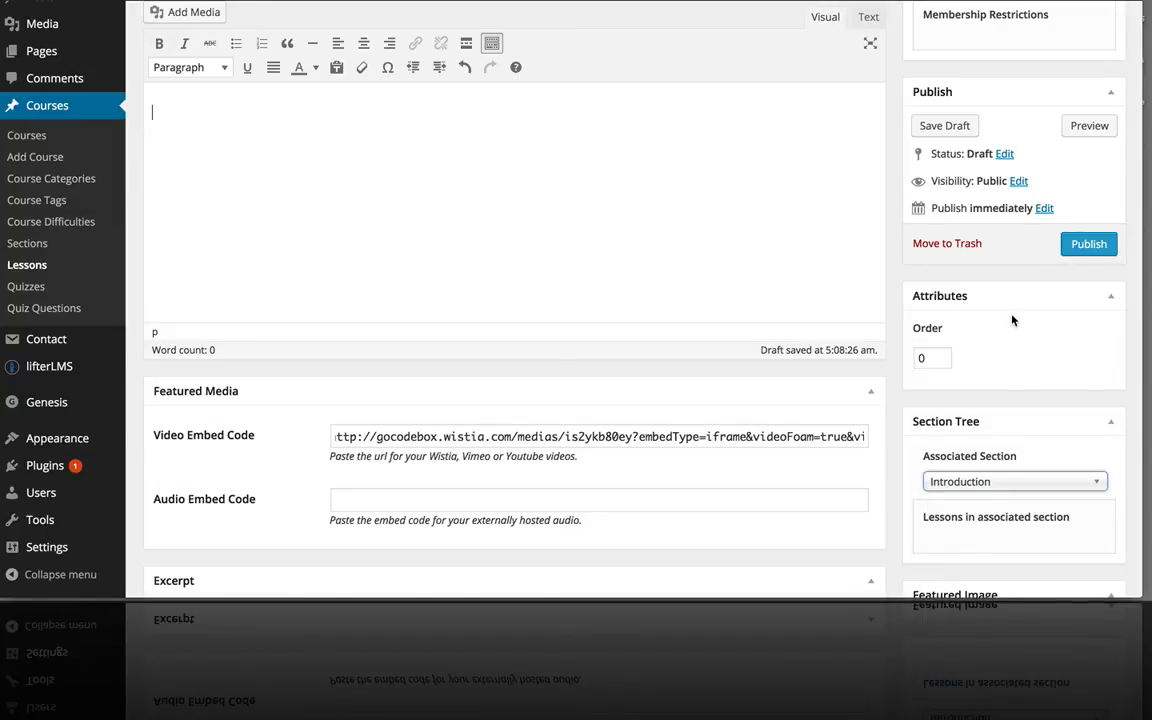
pyautogui.click(1088, 243)
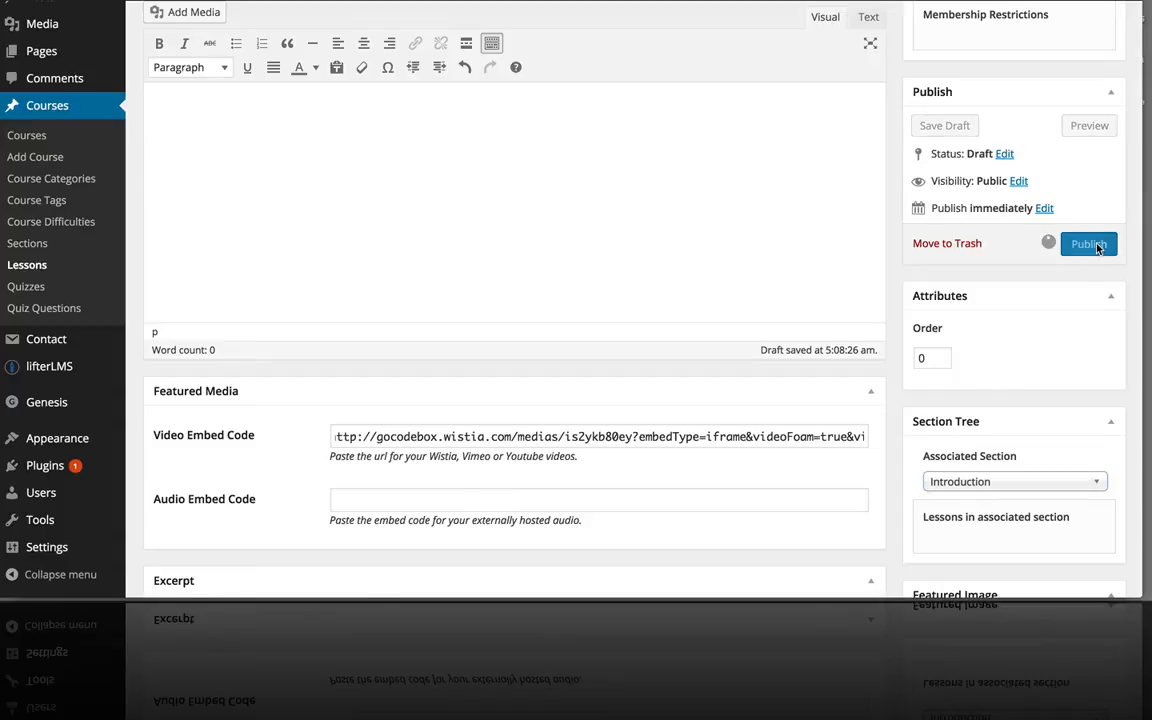
pyautogui.click(1088, 243)
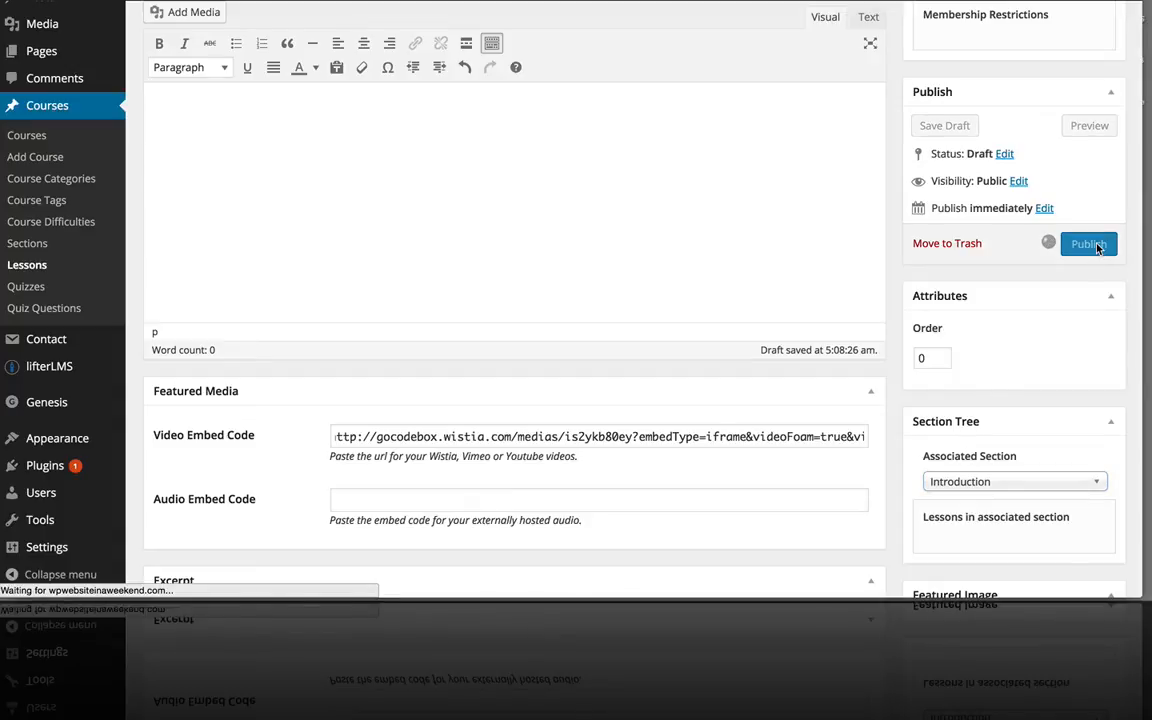
pyautogui.click(1088, 243)
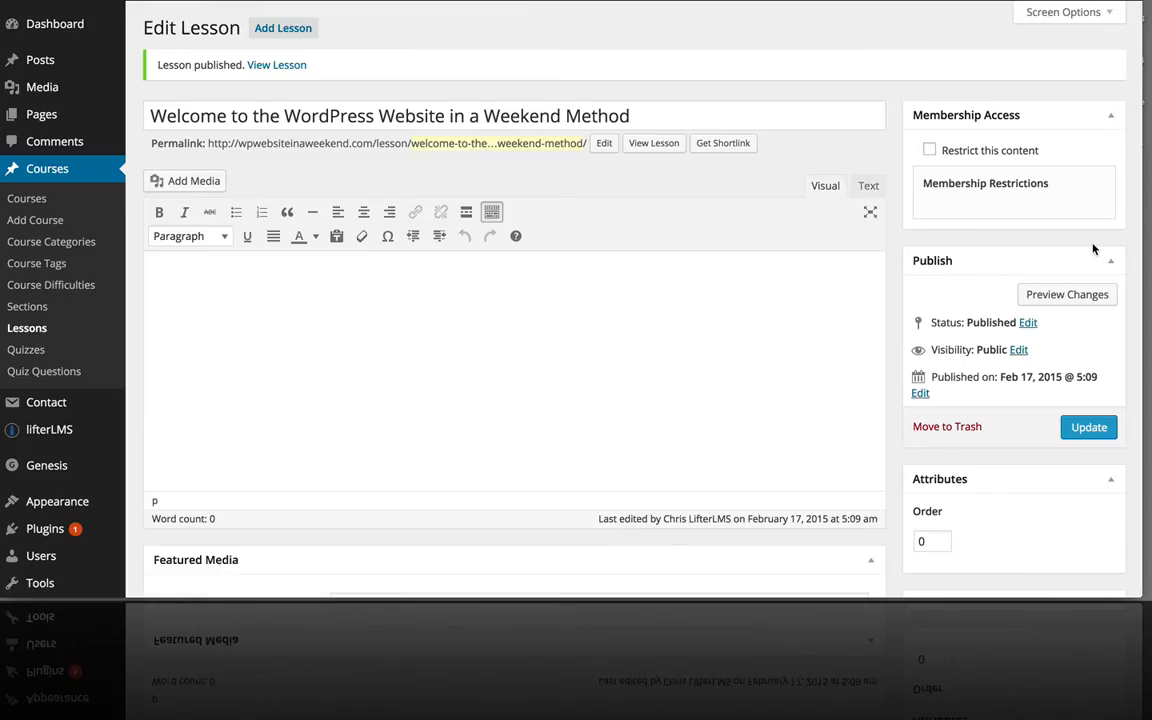
pyautogui.moveTo(27, 198)
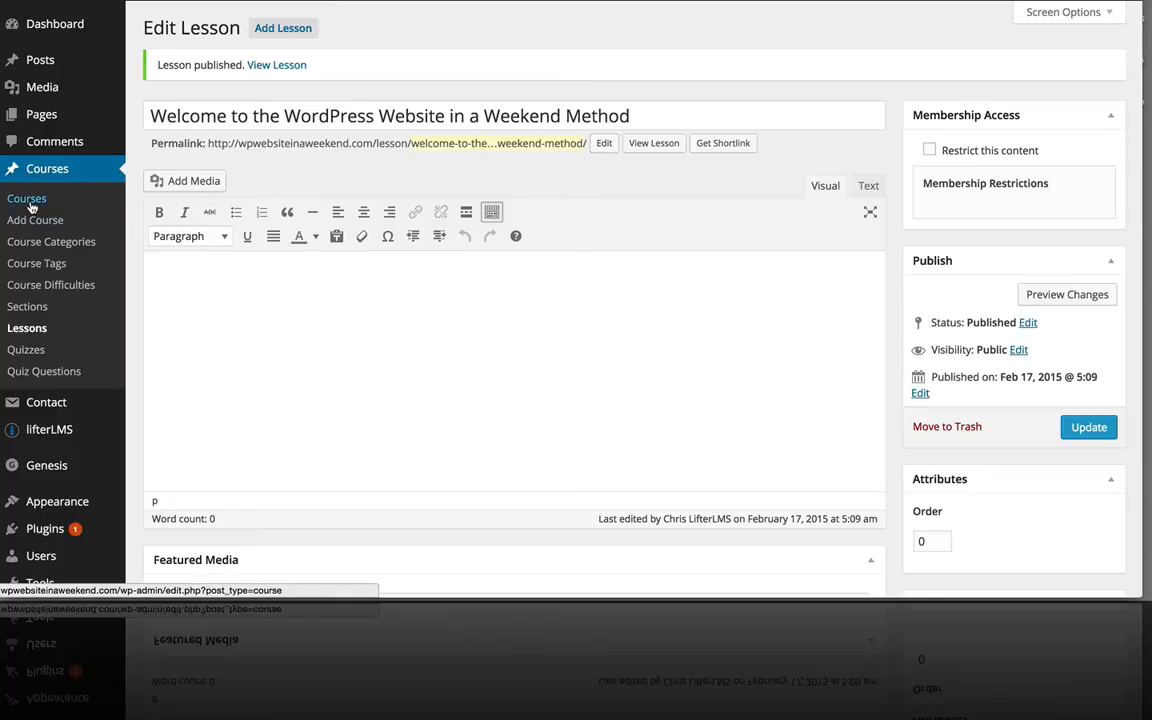
# Step: Open the course for editing and scroll its syllabus to check Welcome under Introduction
pyautogui.click(27, 198)
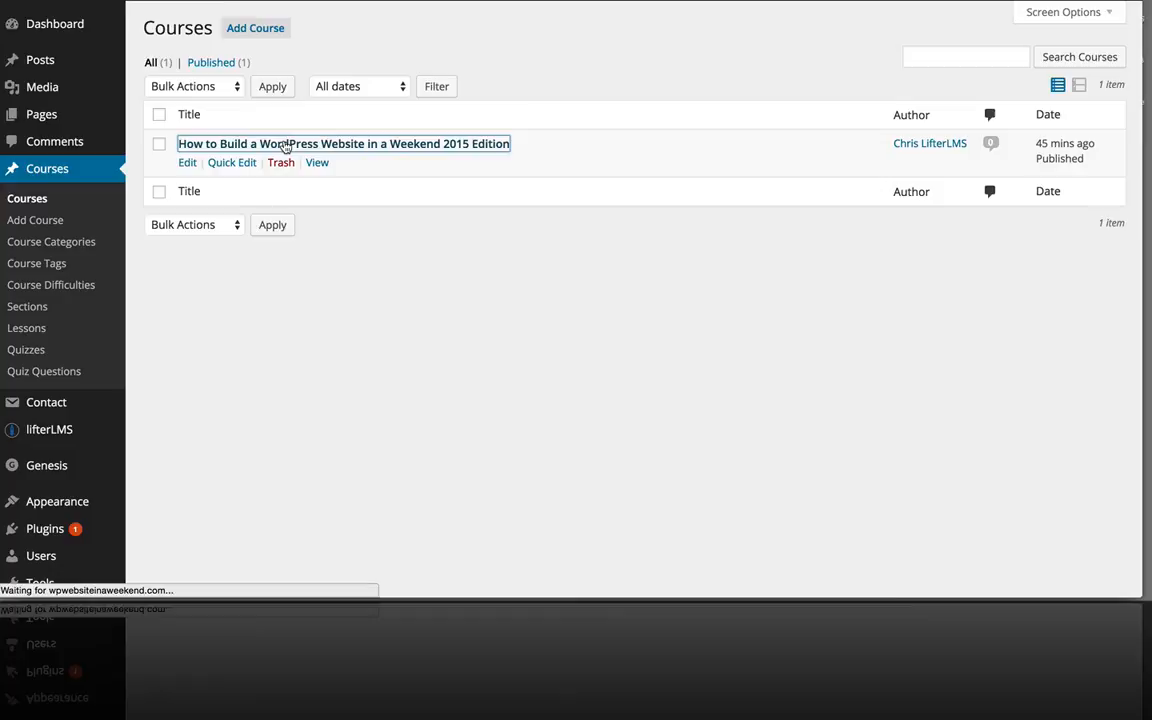
pyautogui.click(343, 143)
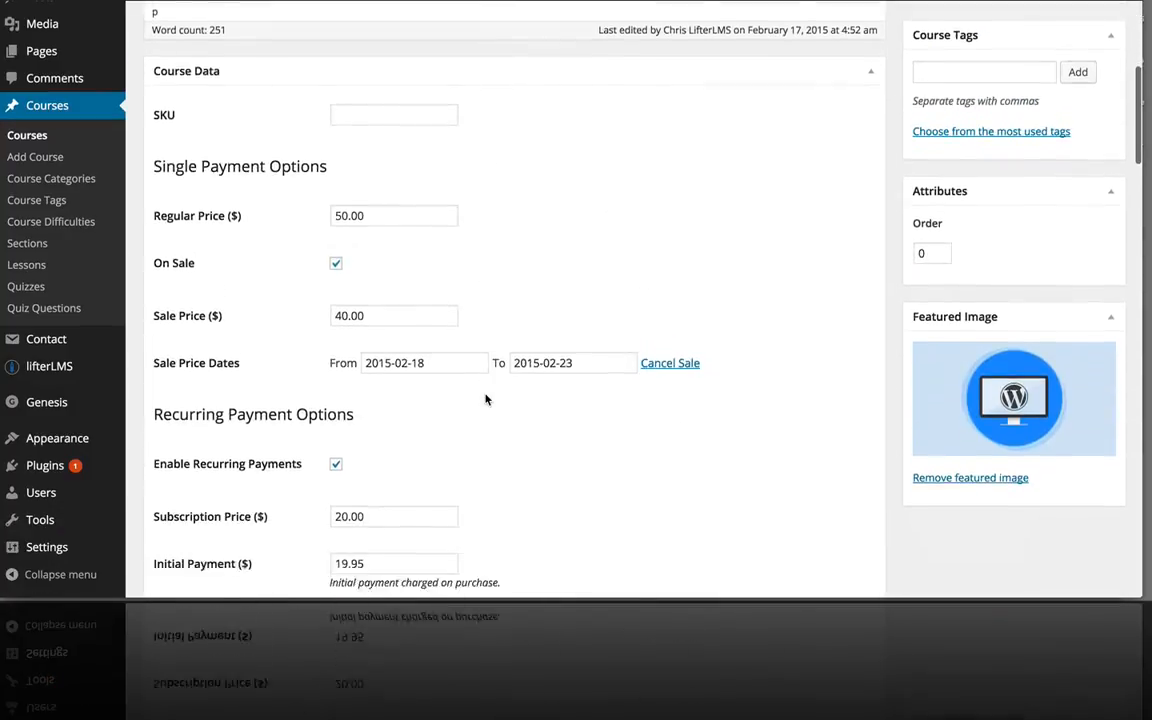
pyautogui.scroll(-3)
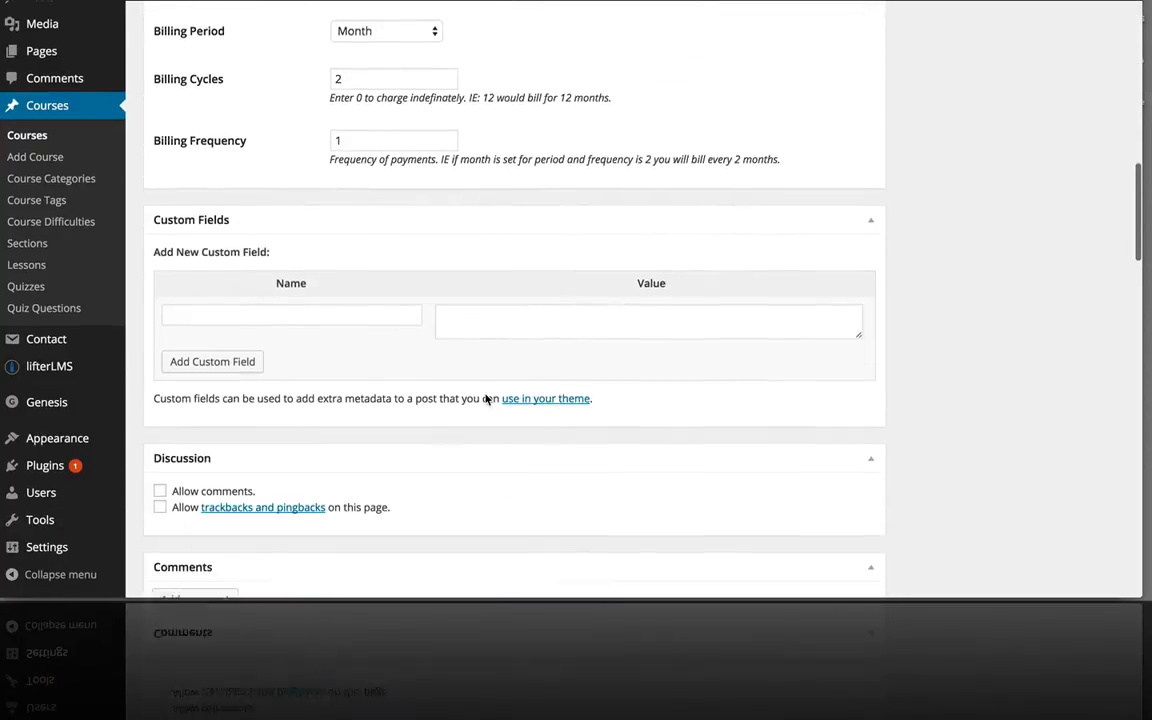
pyautogui.scroll(3)
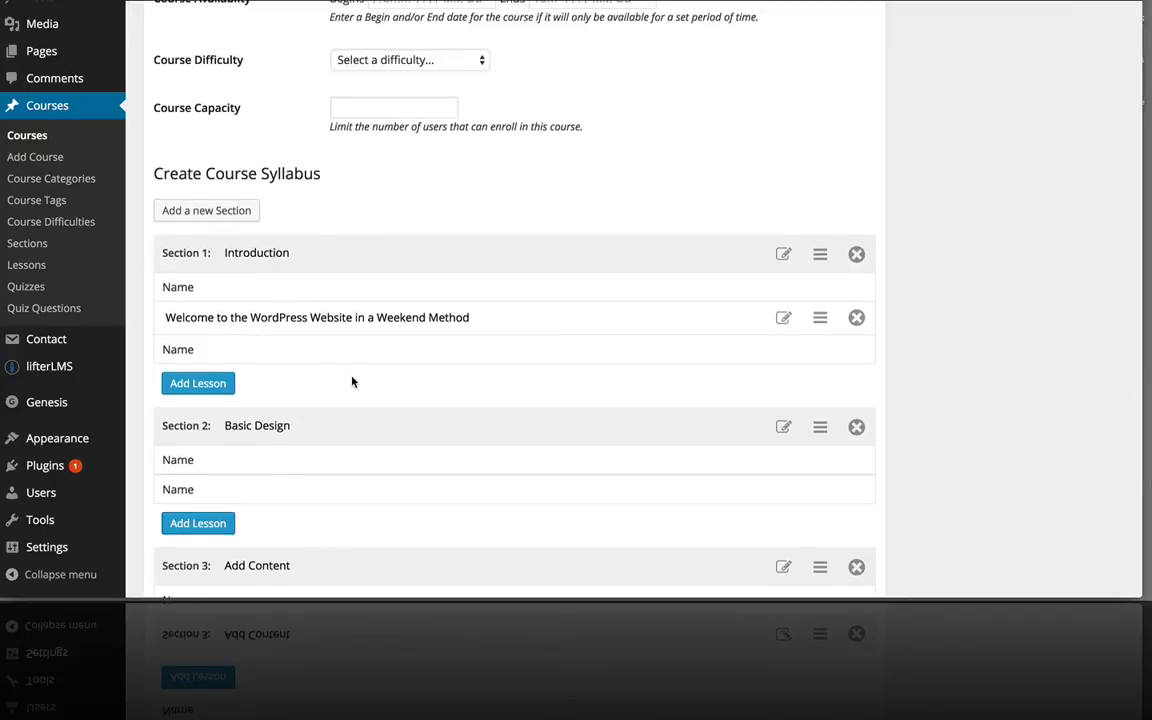
pyautogui.scroll(-3)
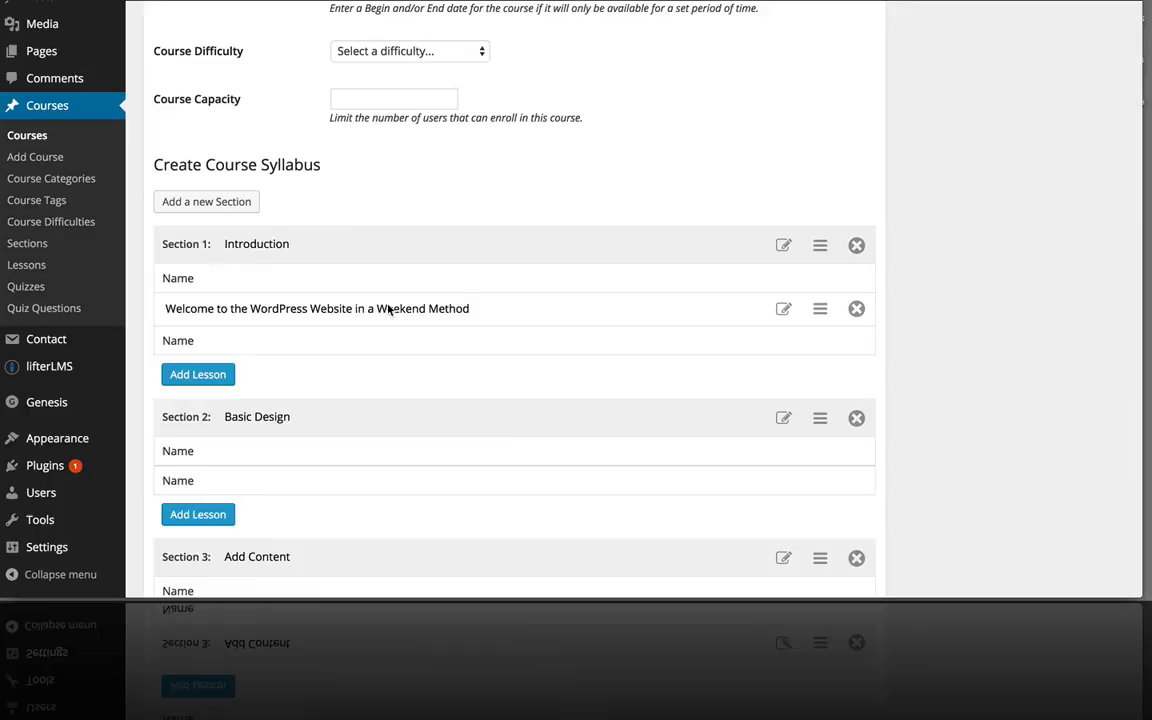
pyautogui.scroll(-3)
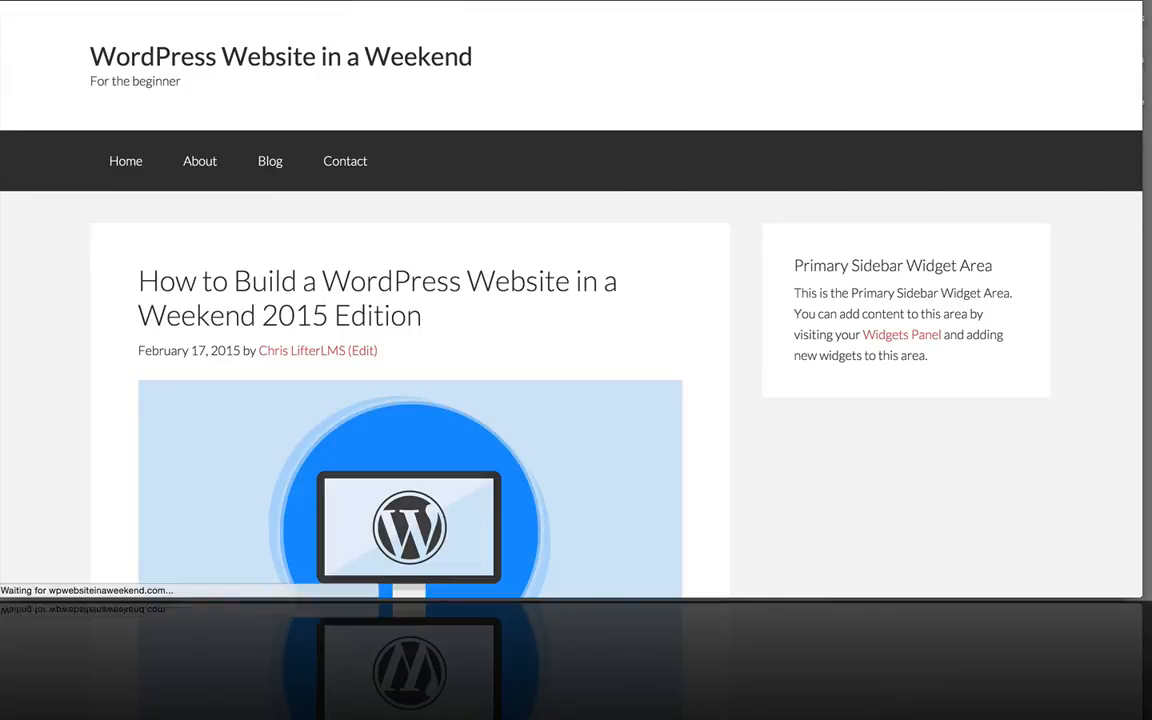
# Step: On the live course page, open the Welcome lesson from the syllabus and play its video
pyautogui.scroll(-3)
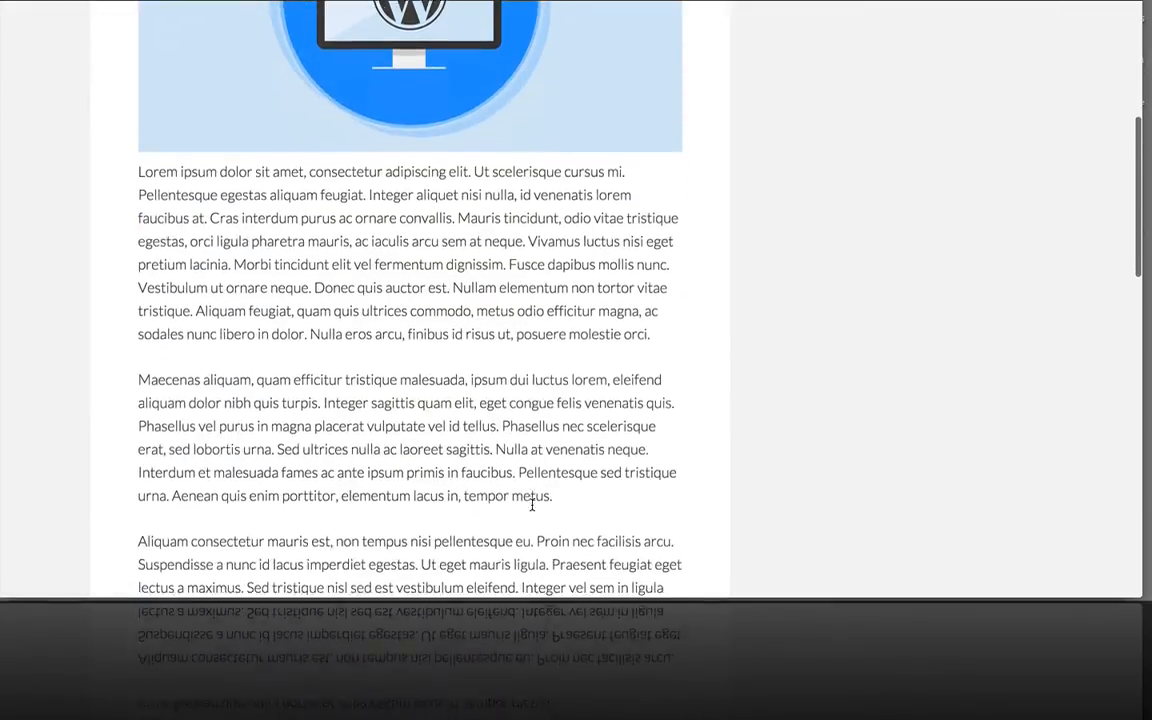
pyautogui.scroll(-3)
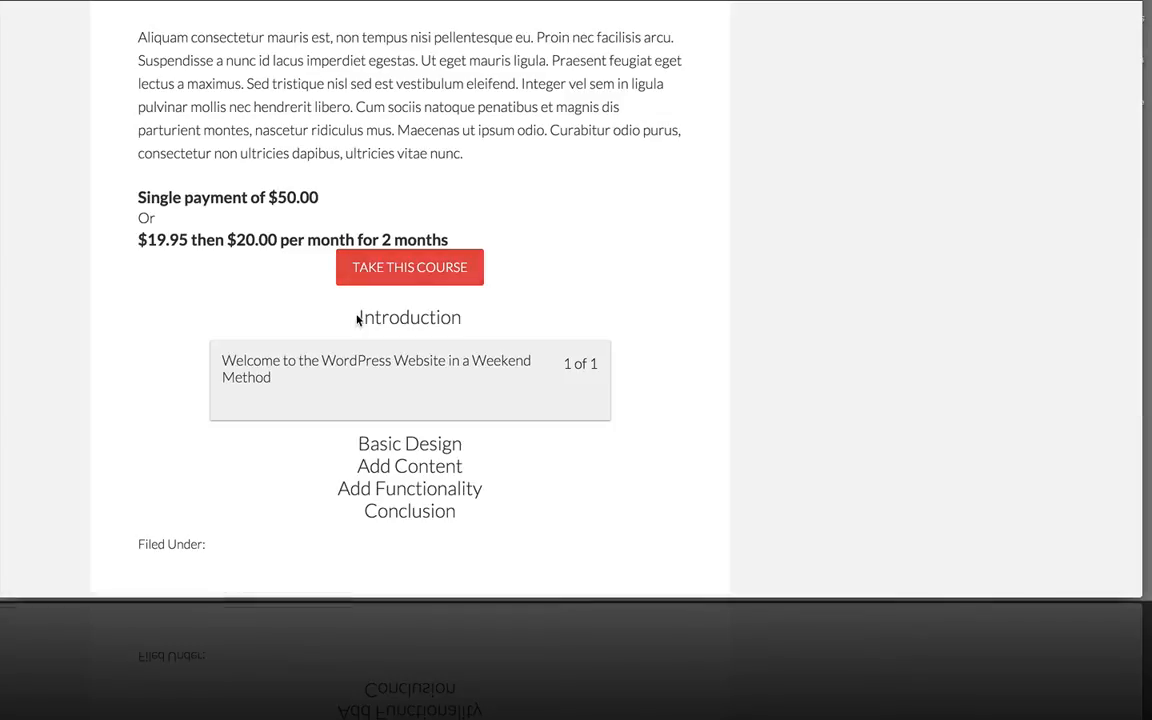
pyautogui.doubleClick(409, 317)
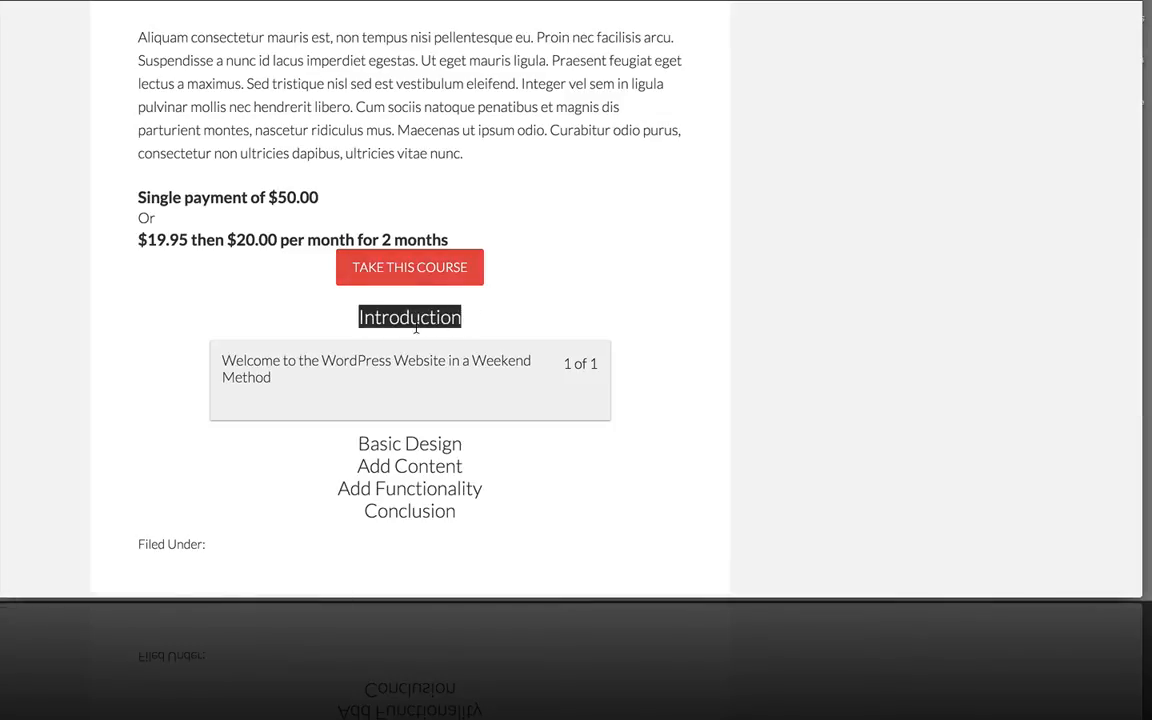
pyautogui.click(375, 360)
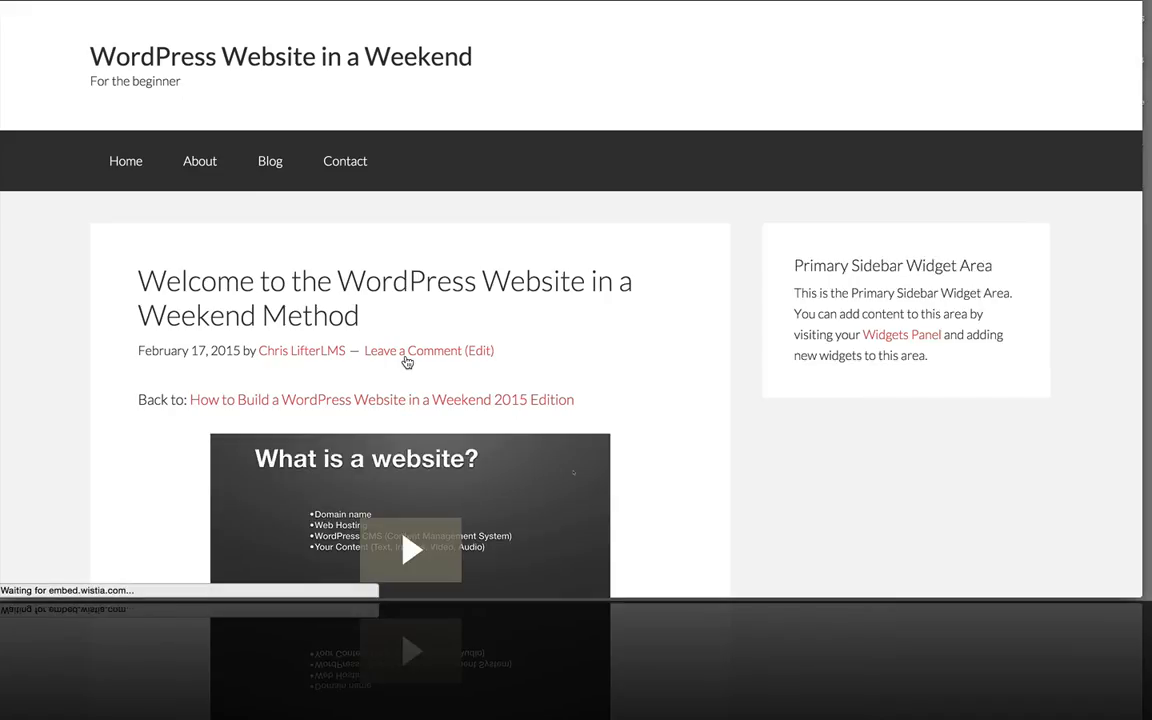
pyautogui.scroll(-3)
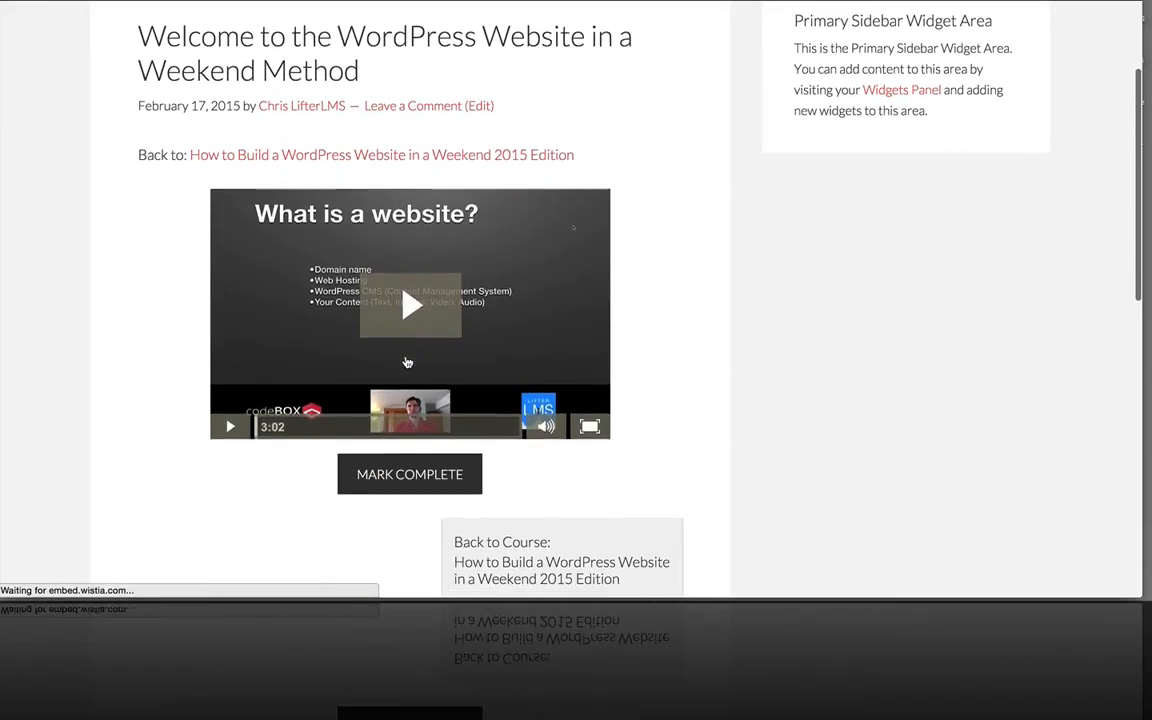
pyautogui.scroll(-3)
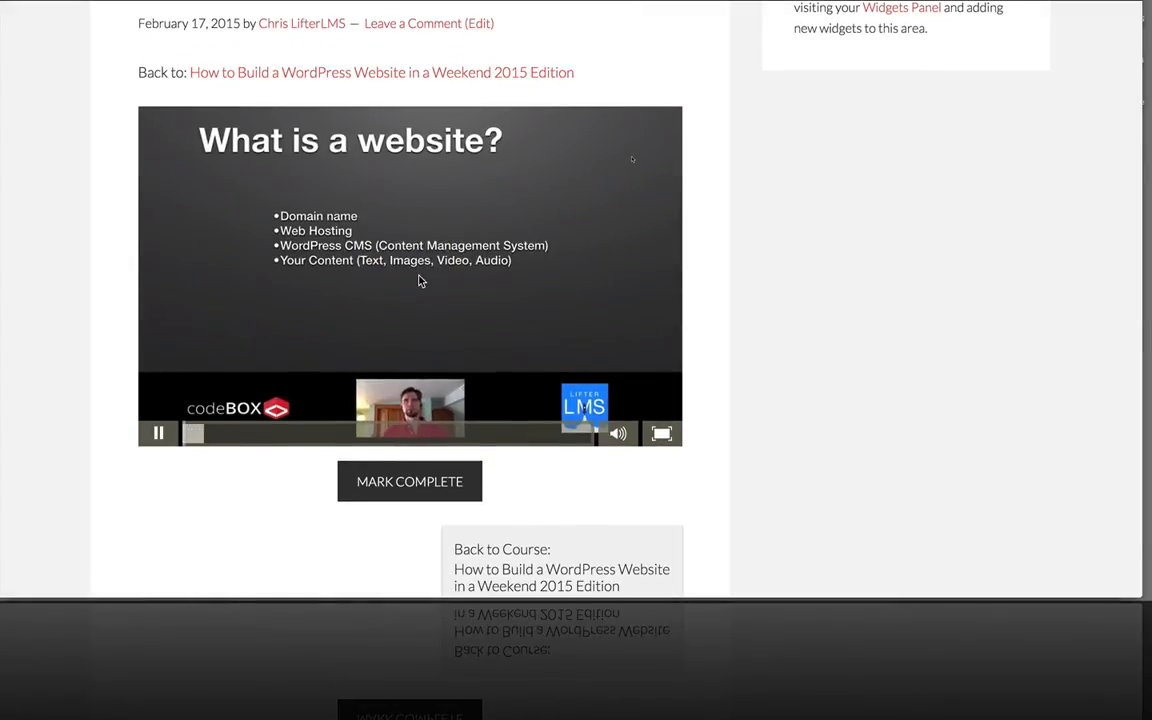
pyautogui.click(158, 433)
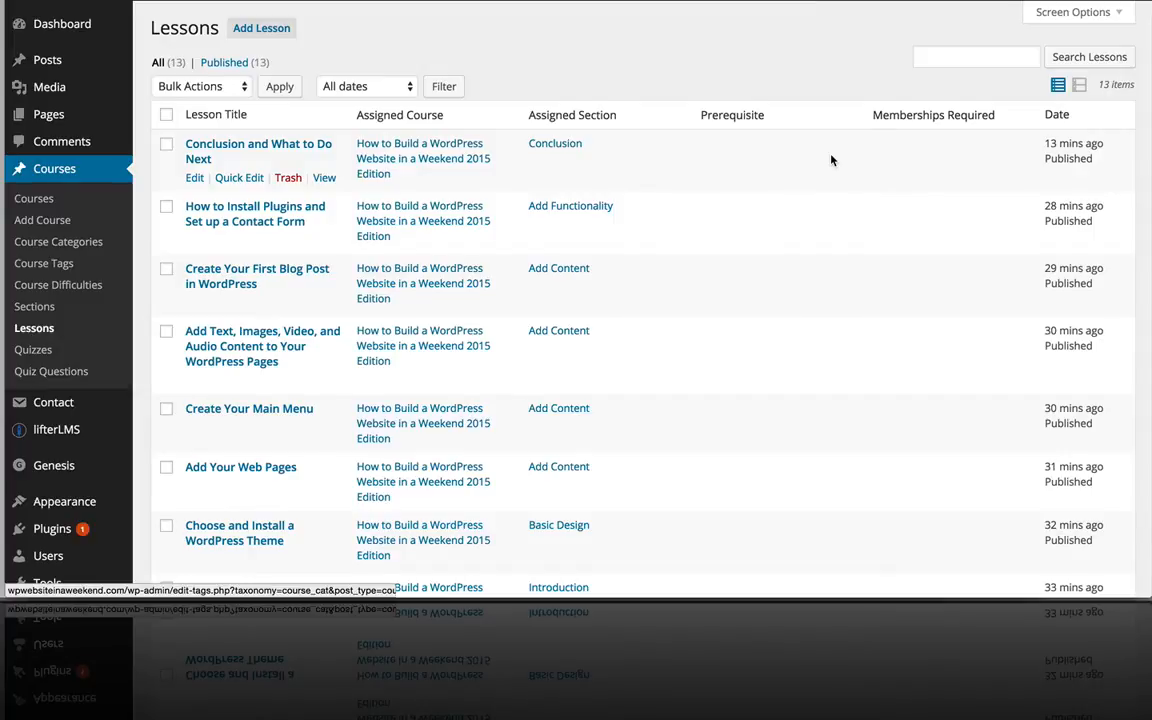
pyautogui.scroll(-3)
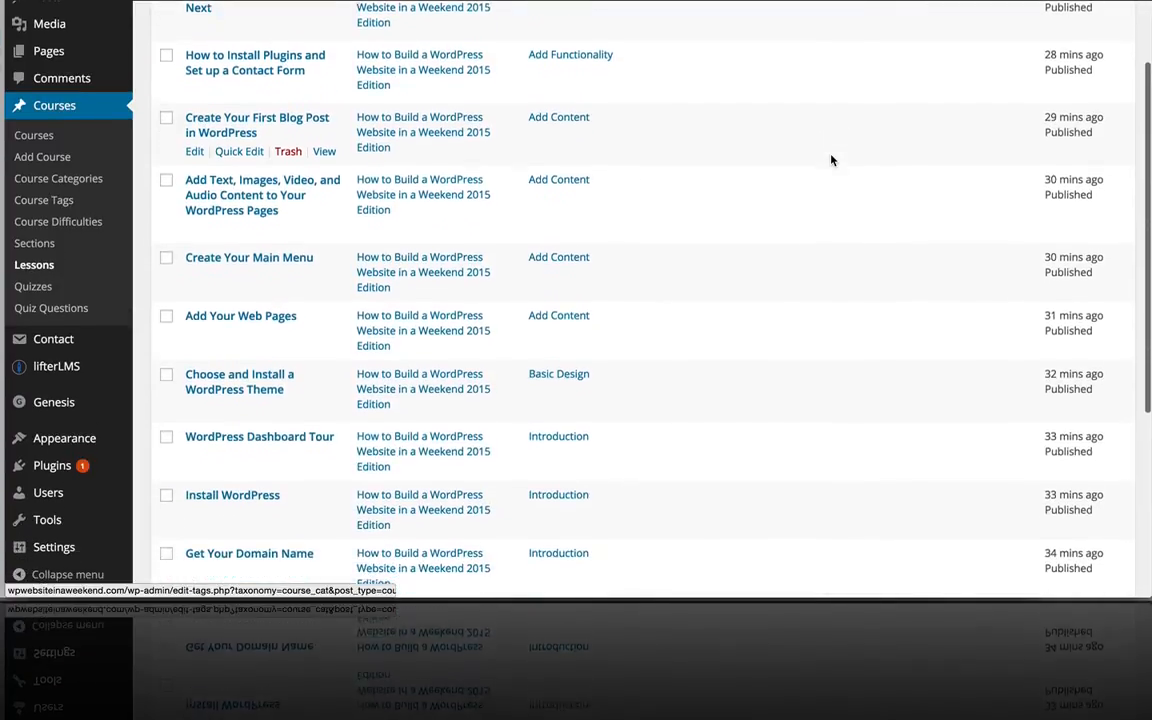
pyautogui.scroll(-3)
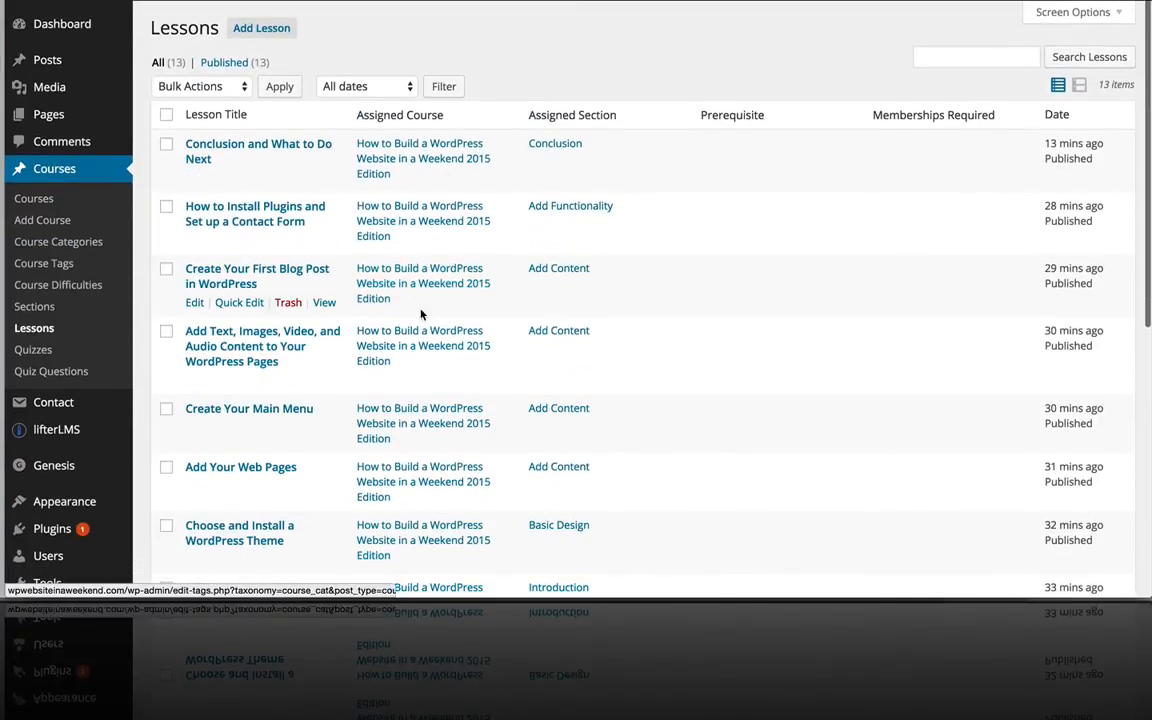
pyautogui.moveTo(389, 131)
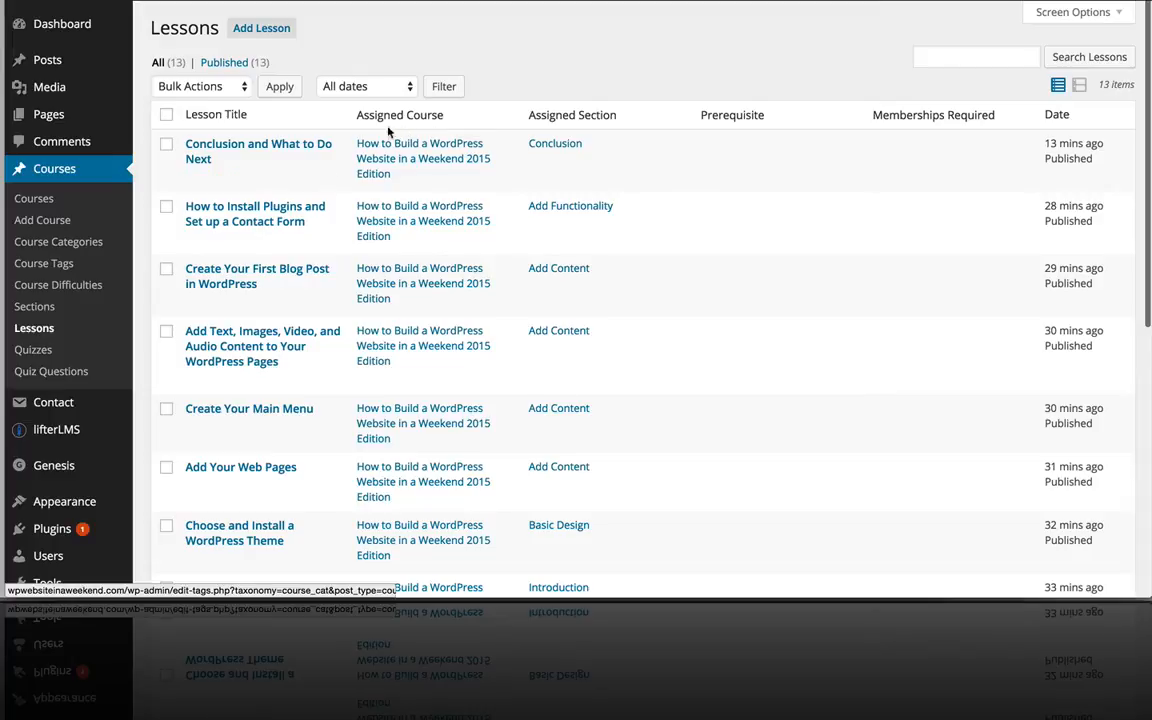
pyautogui.moveTo(258, 151)
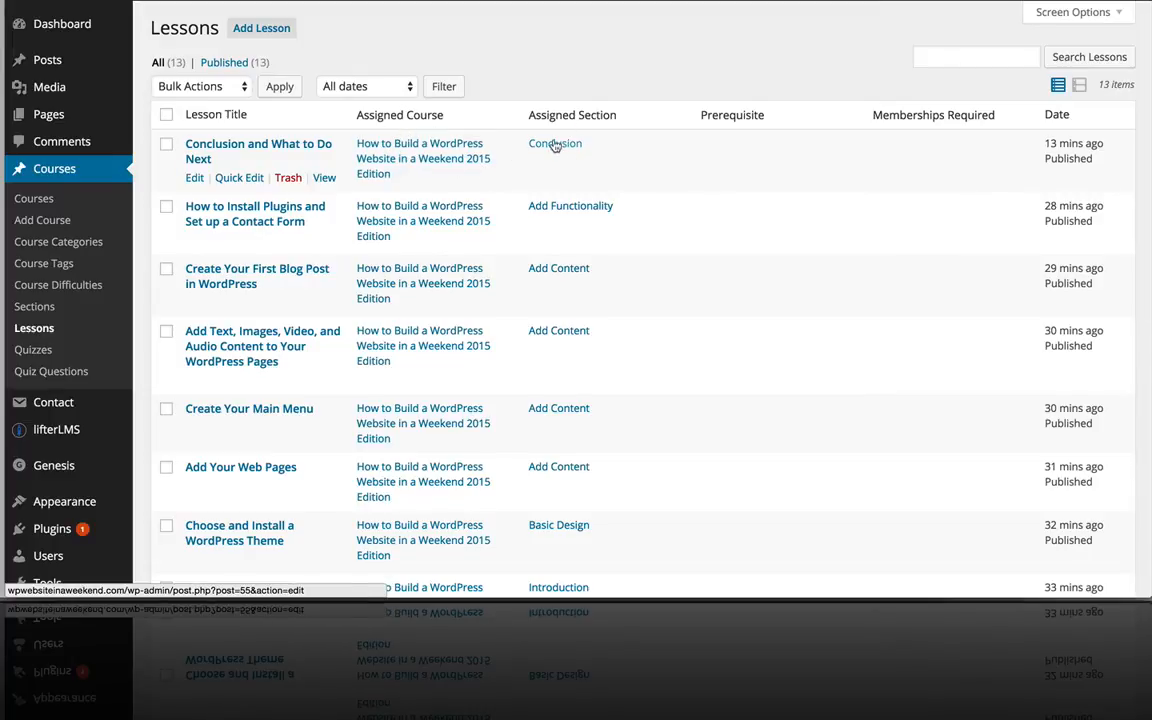
pyautogui.scroll(-3)
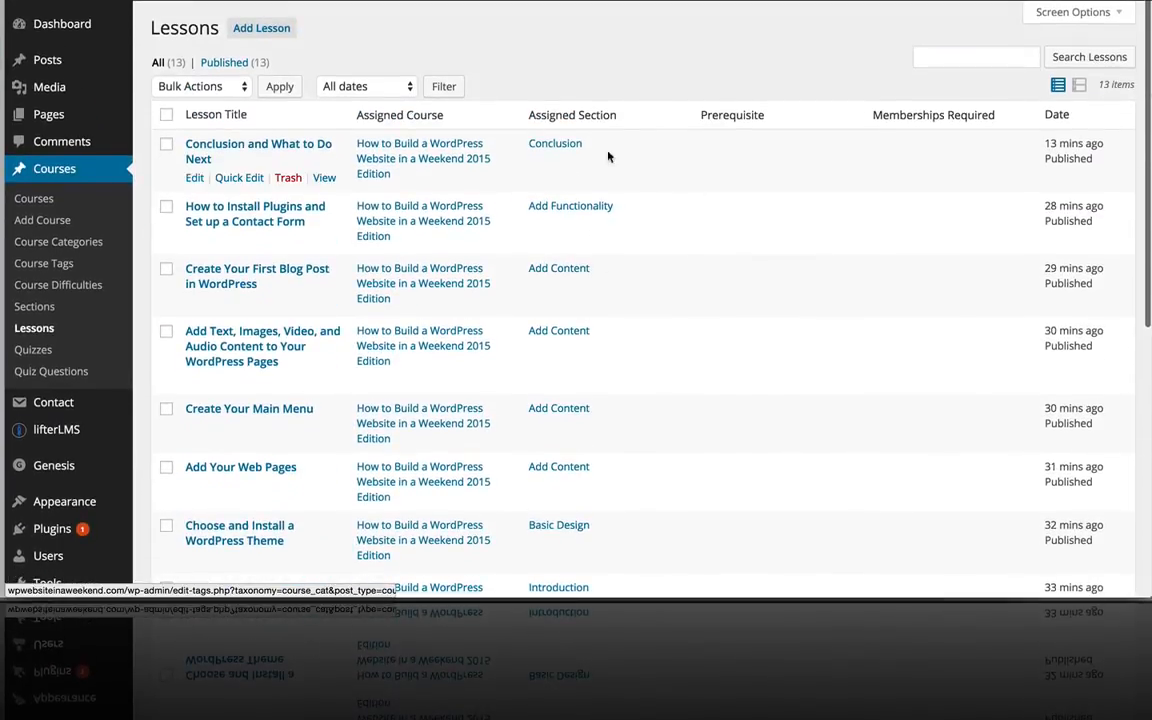
pyautogui.moveTo(558, 366)
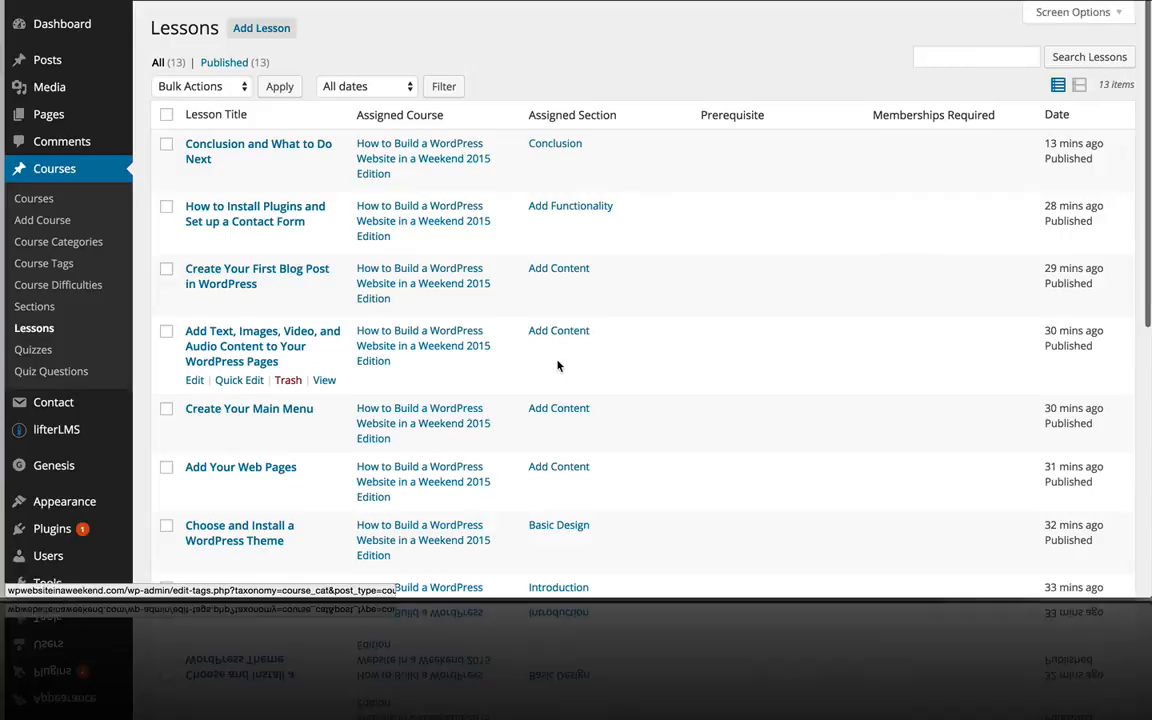
pyautogui.moveTo(367, 263)
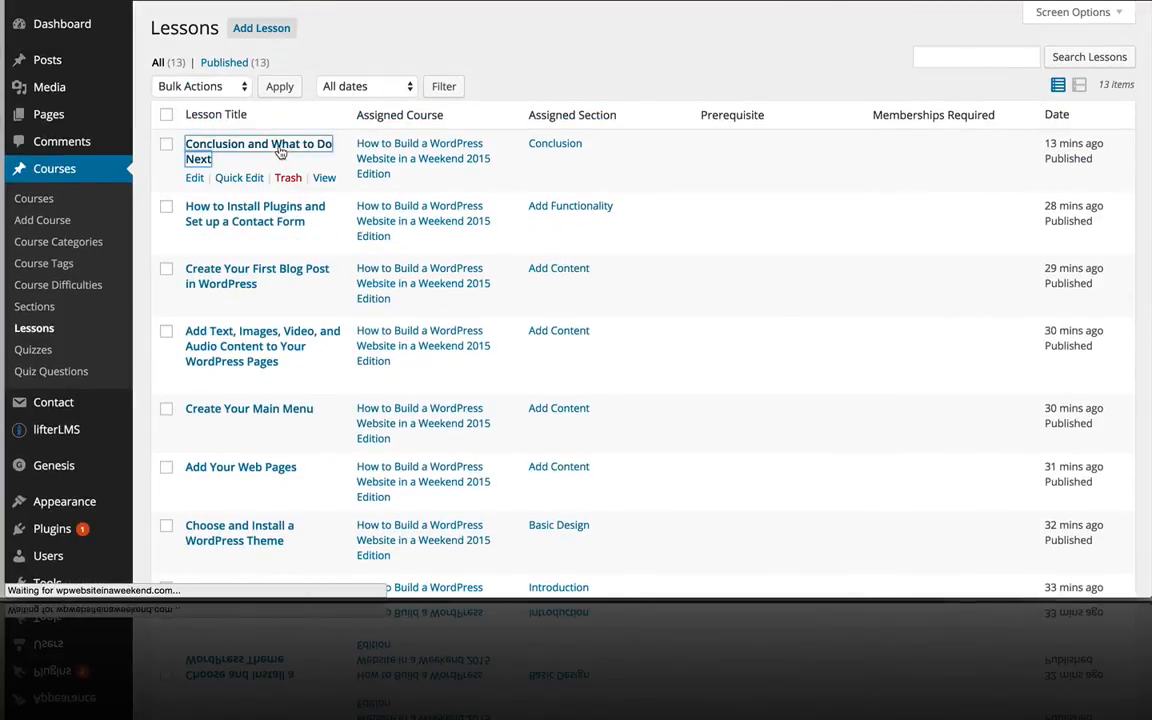
# Step: Open 'Conclusion and What to Do Next', type 'lorem' as body text, and update it
pyautogui.click(258, 151)
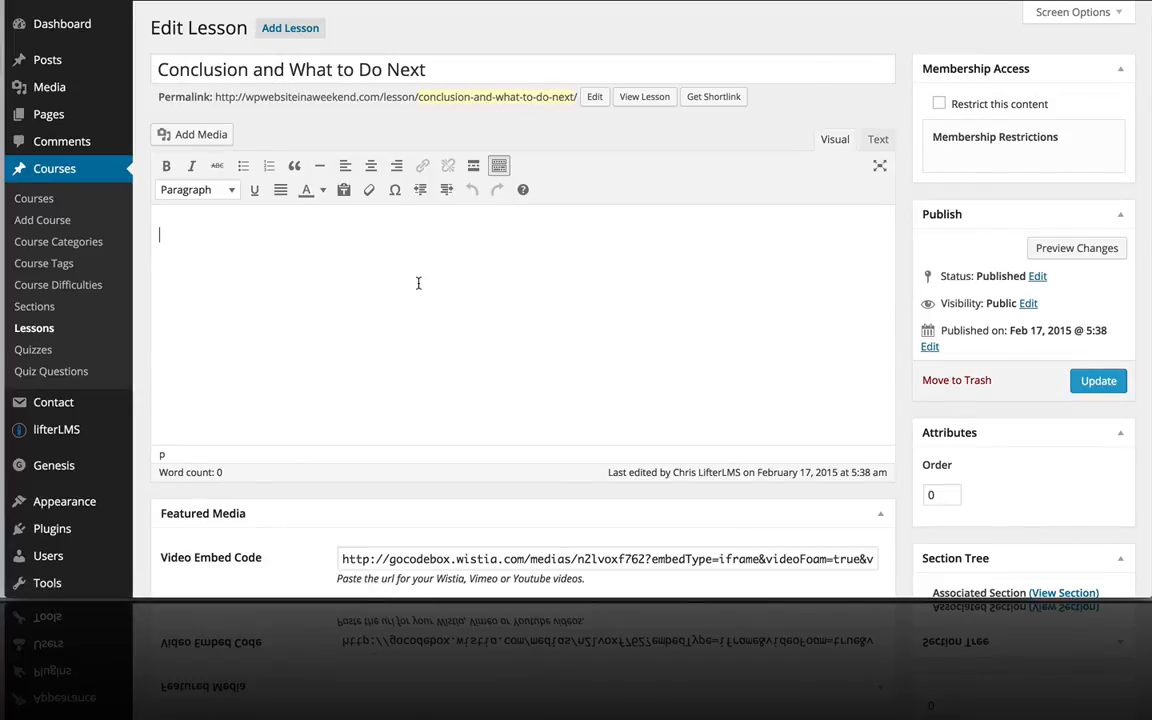
pyautogui.scroll(-3)
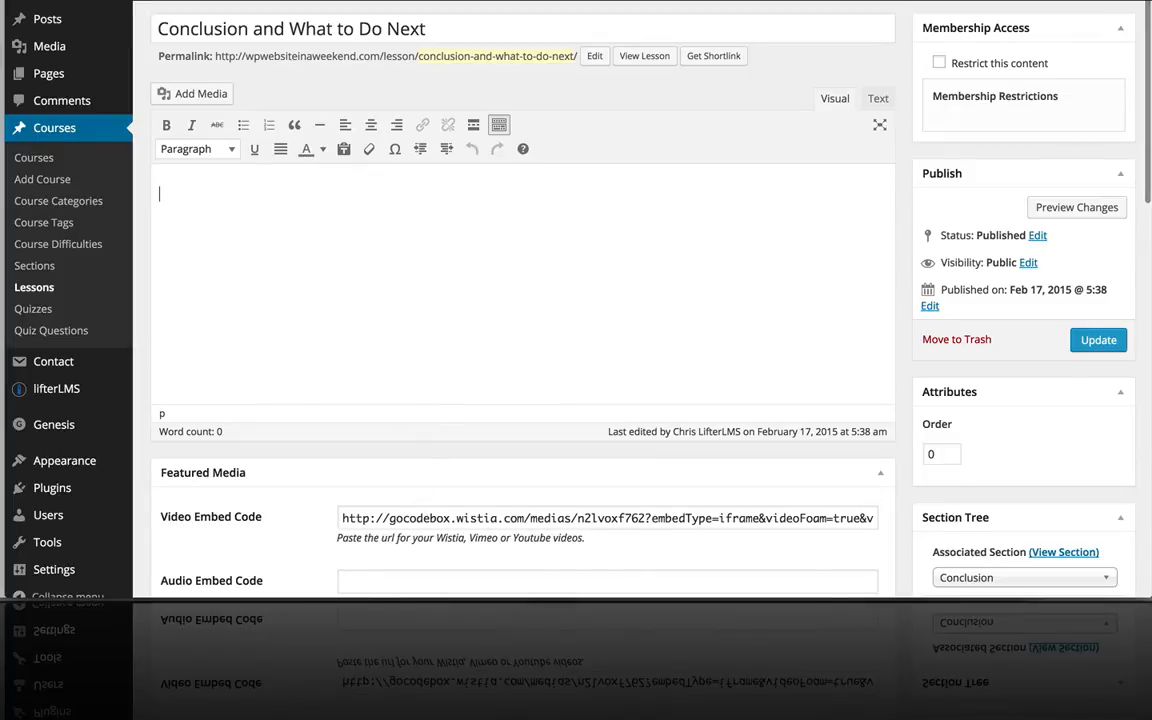
pyautogui.write('lorem ipsu')
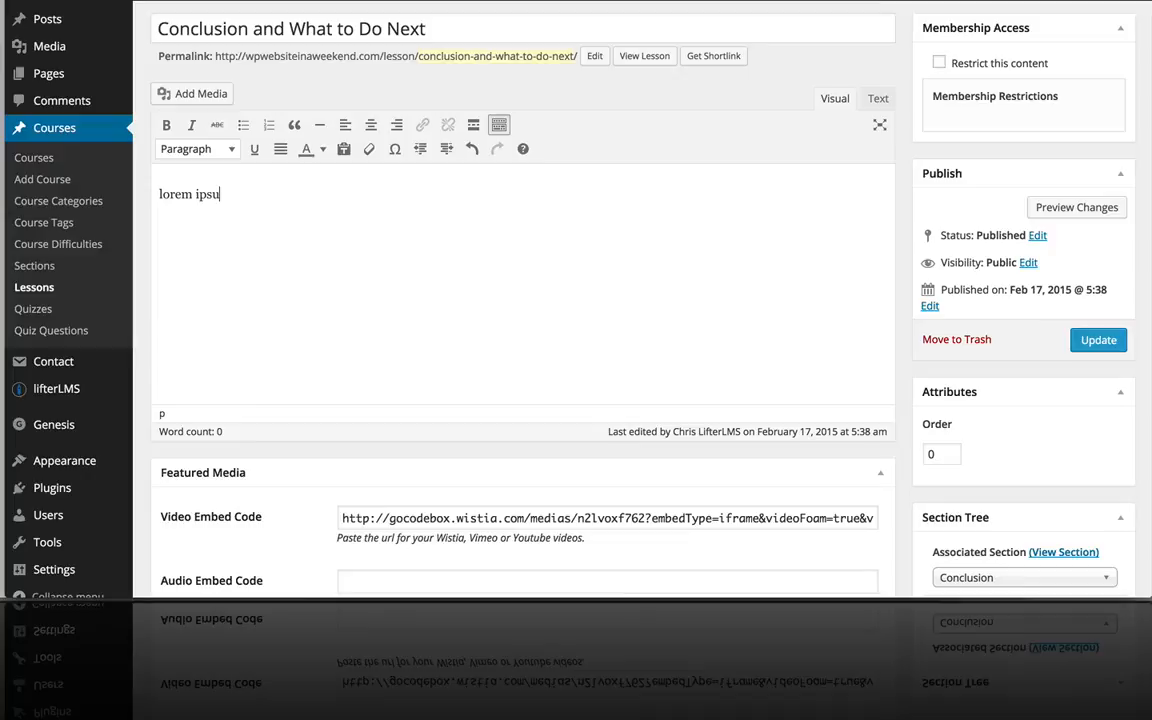
pyautogui.write('m')
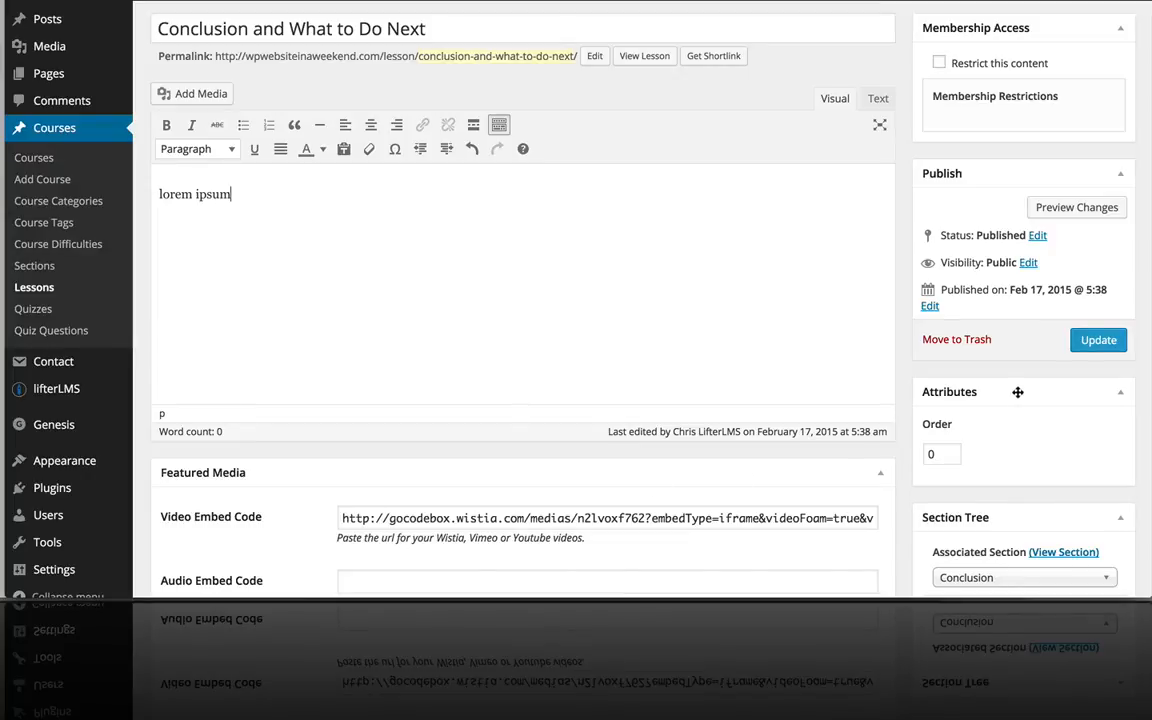
pyautogui.click(1098, 340)
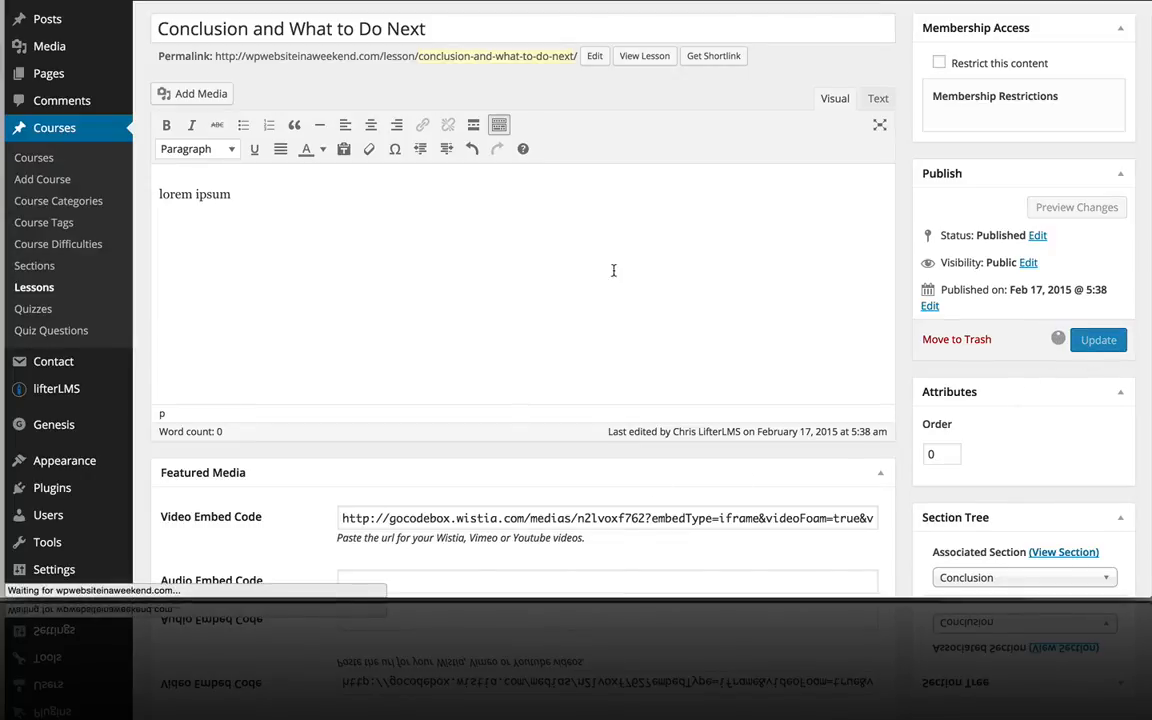
pyautogui.click(1097, 339)
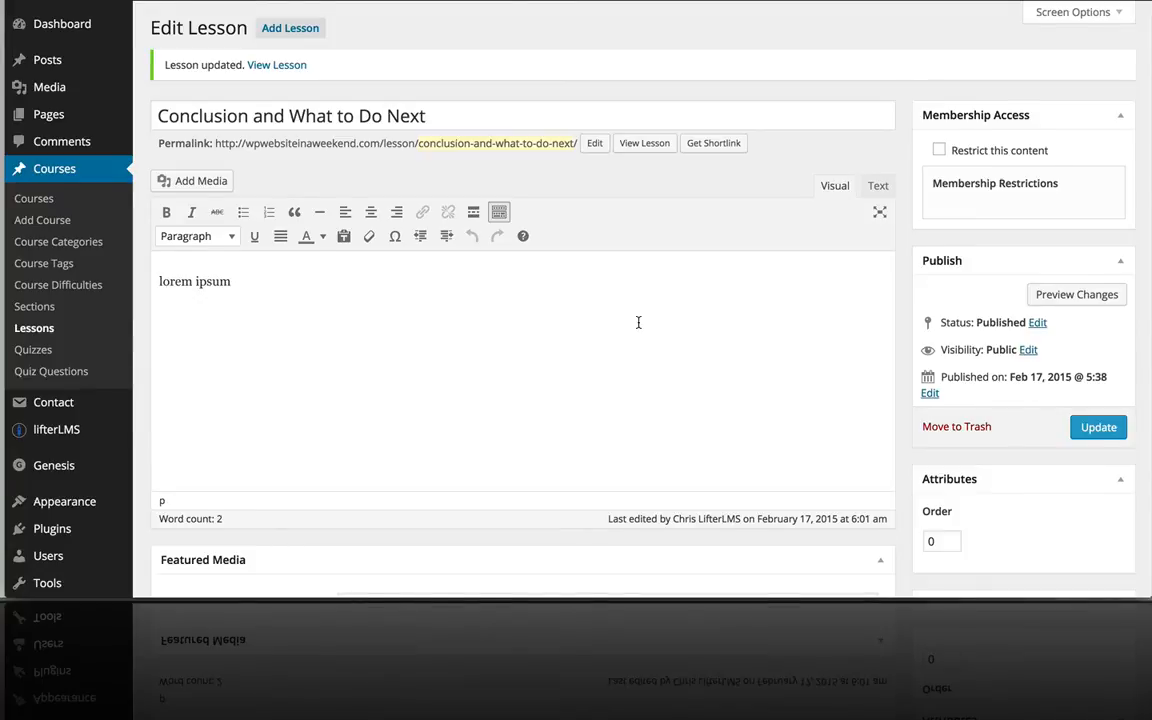
pyautogui.scroll(-3)
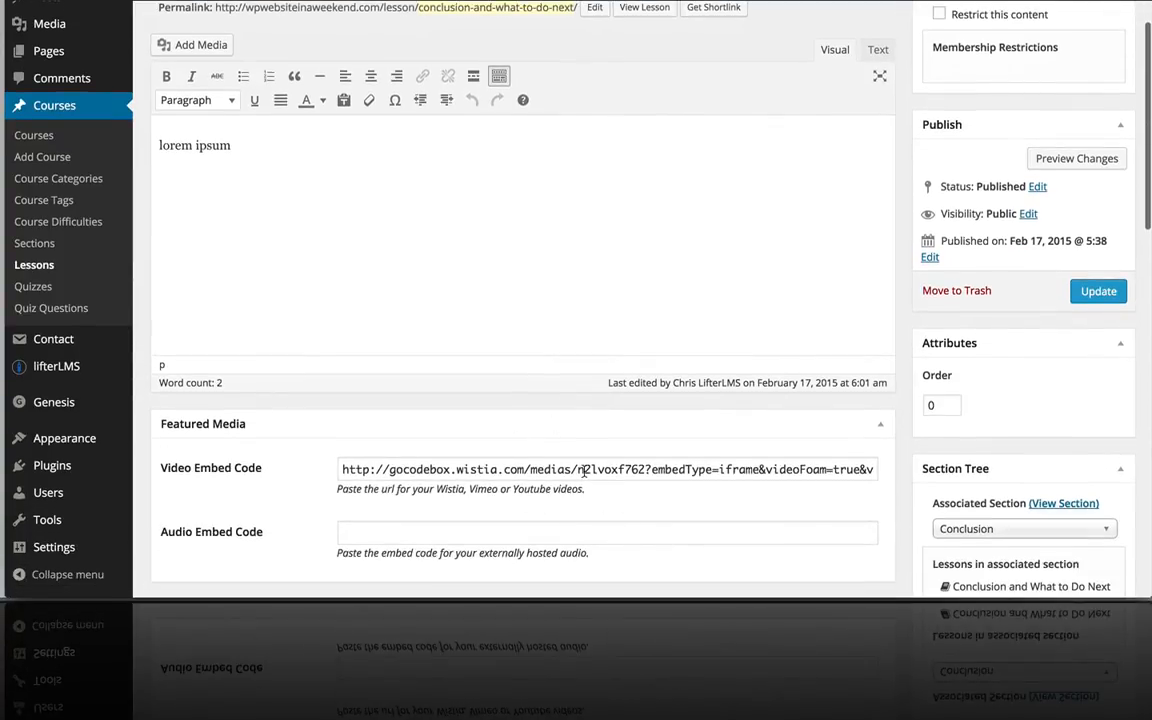
pyautogui.scroll(-3)
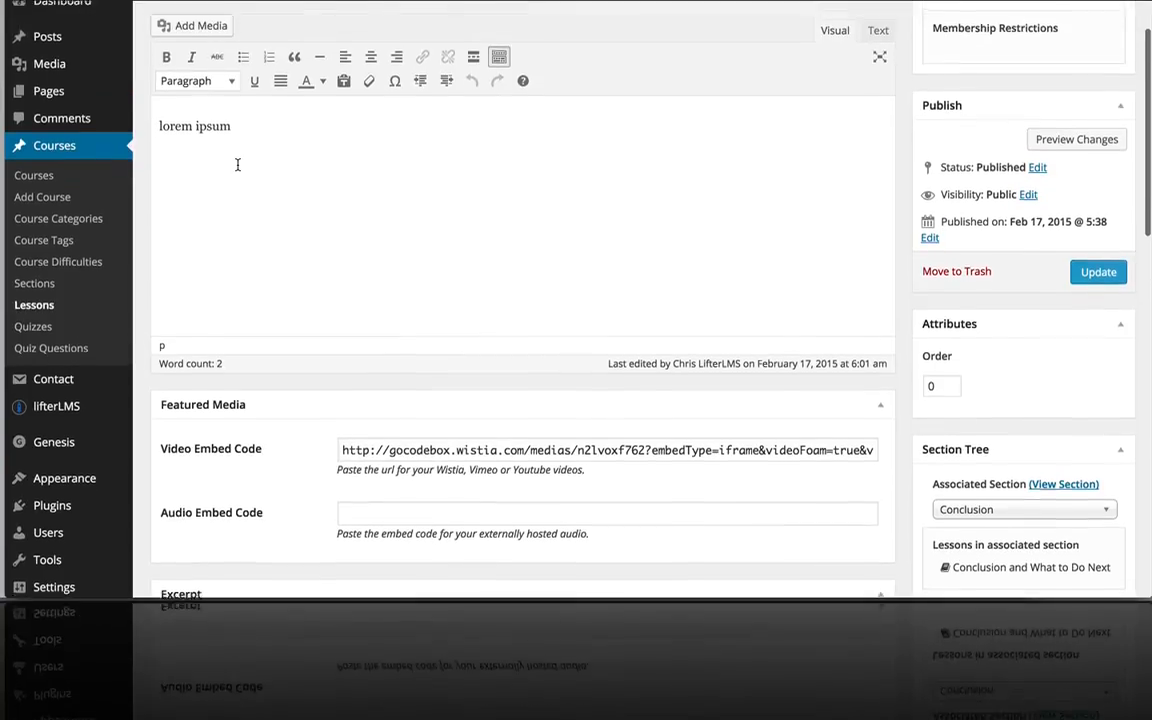
pyautogui.click(1098, 272)
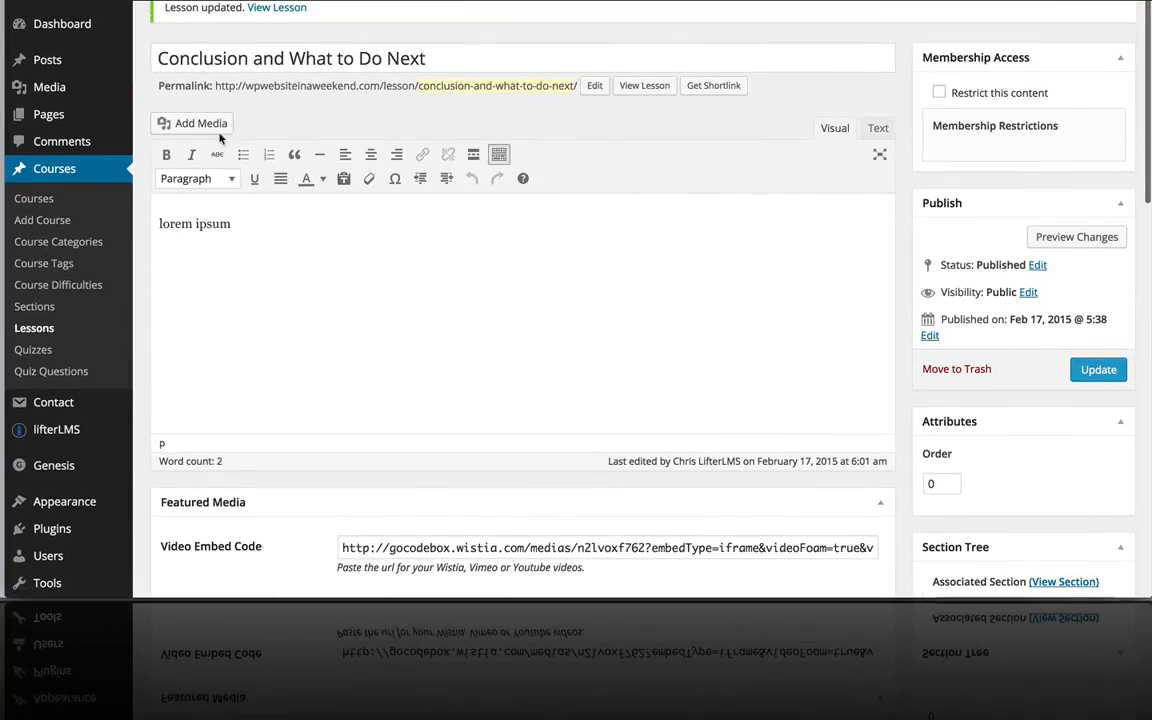
pyautogui.click(192, 123)
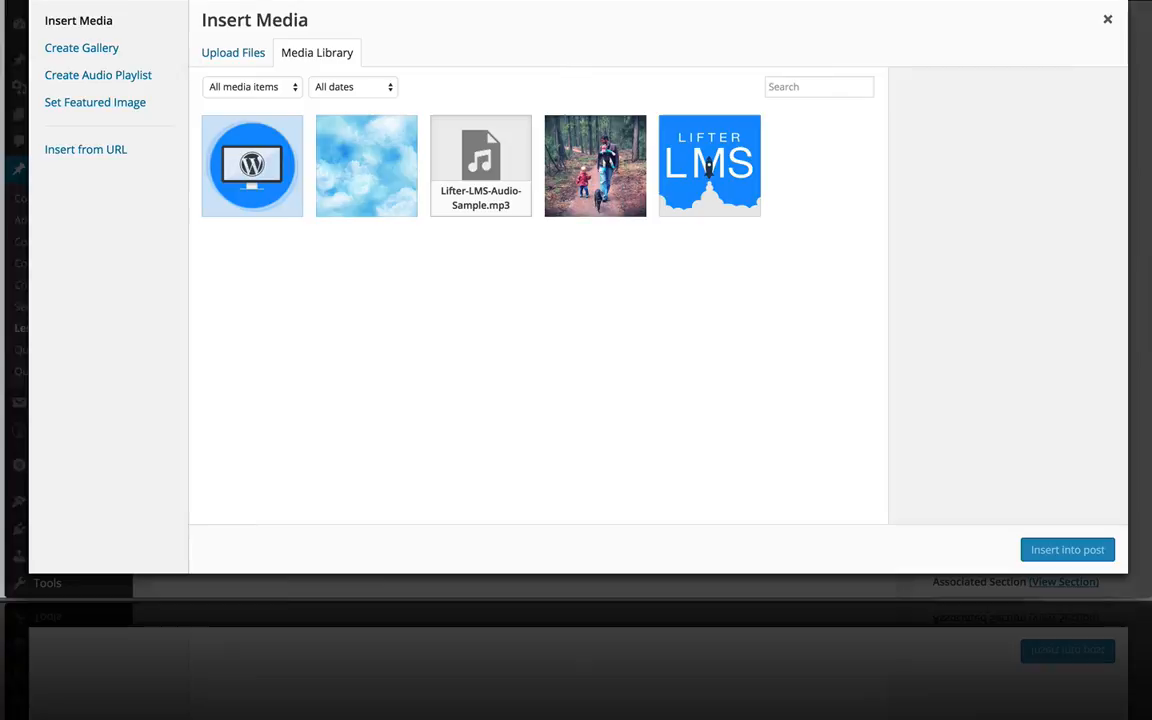
pyautogui.click(1107, 18)
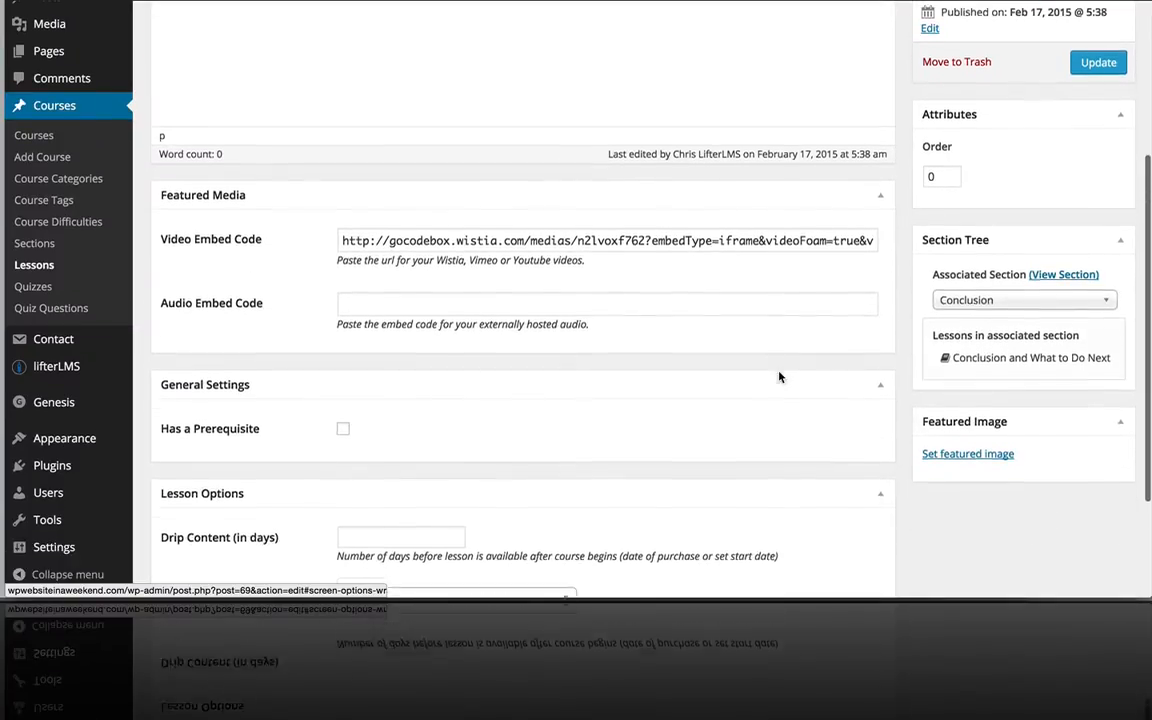
pyautogui.scroll(-3)
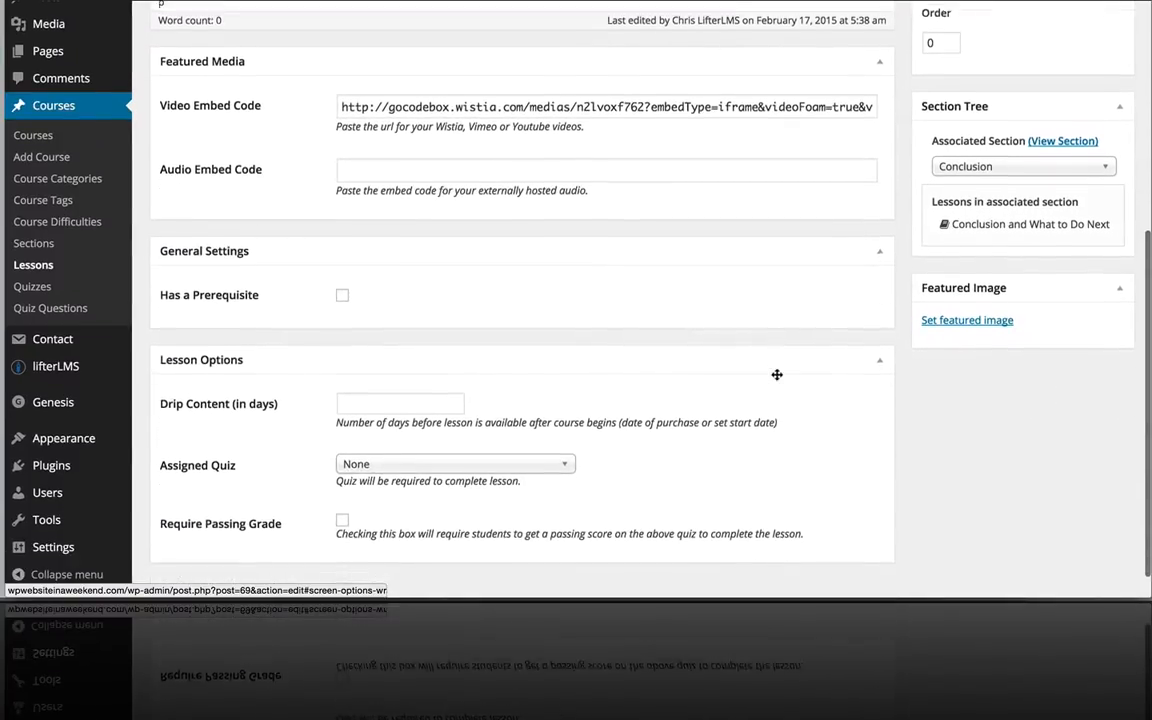
pyautogui.scroll(-3)
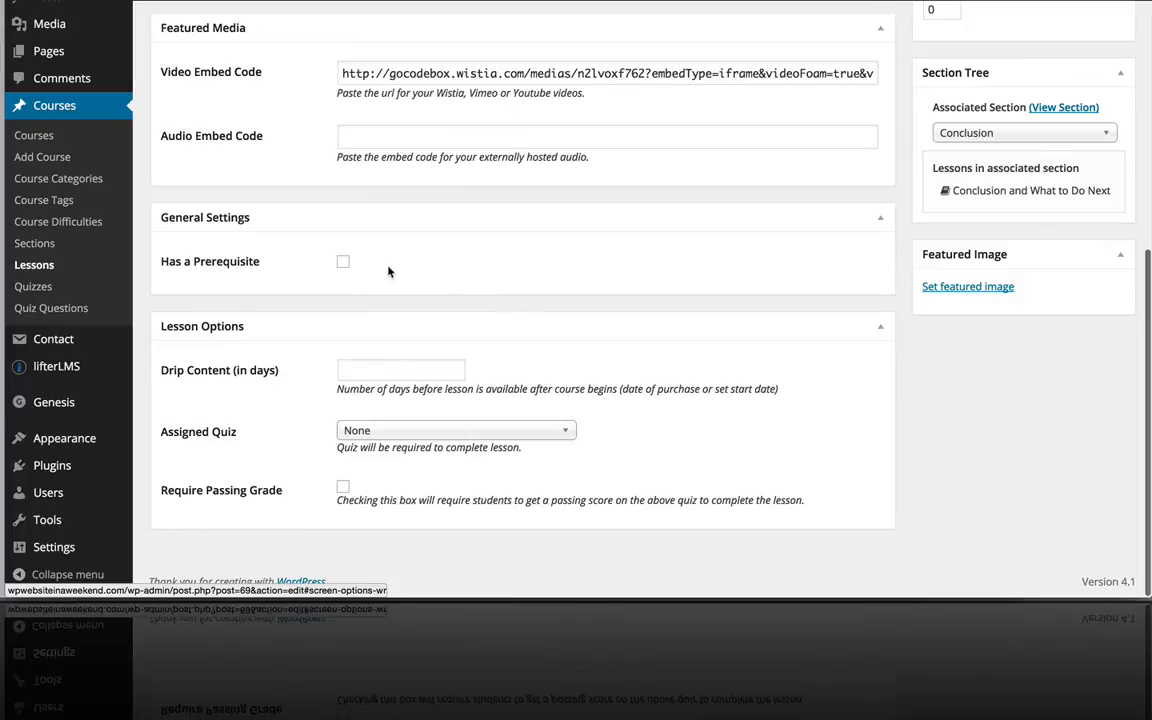
pyautogui.click(343, 261)
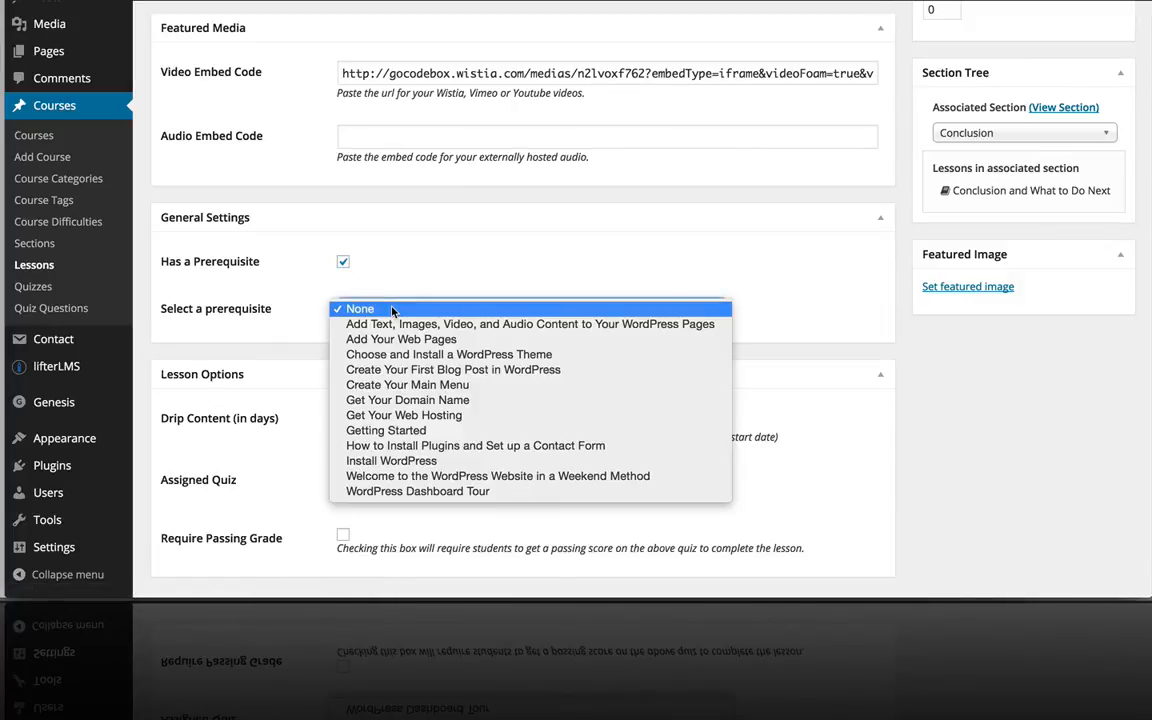
pyautogui.moveTo(417, 491)
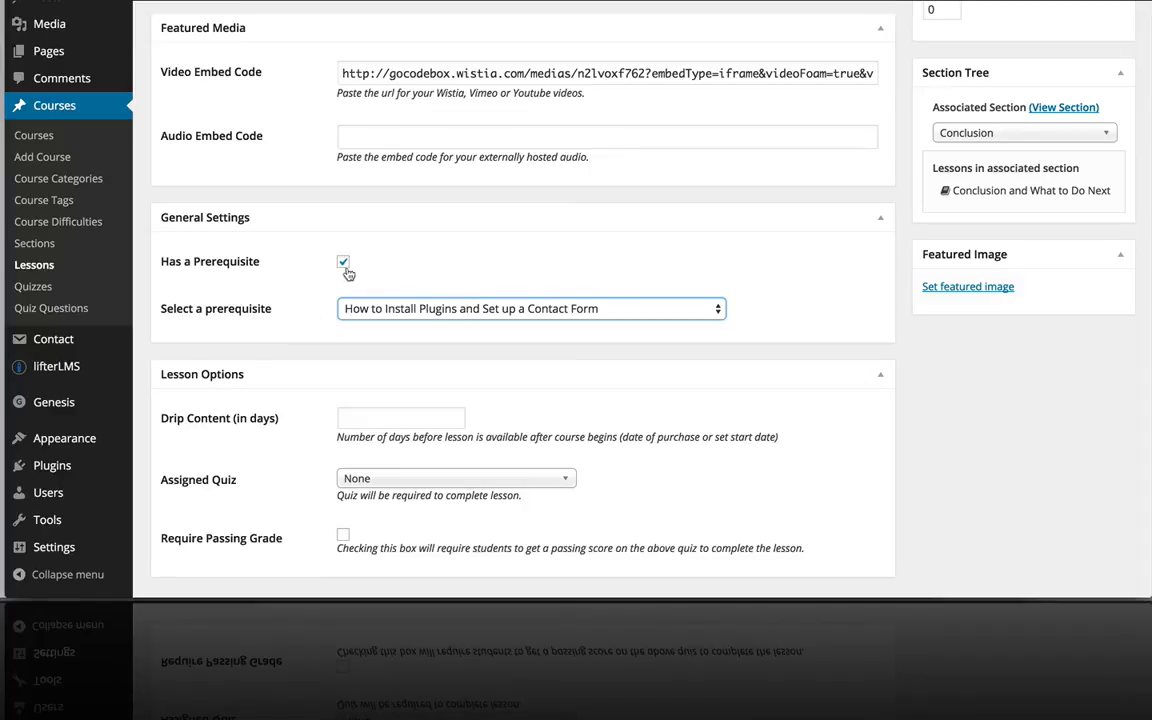
pyautogui.click(343, 261)
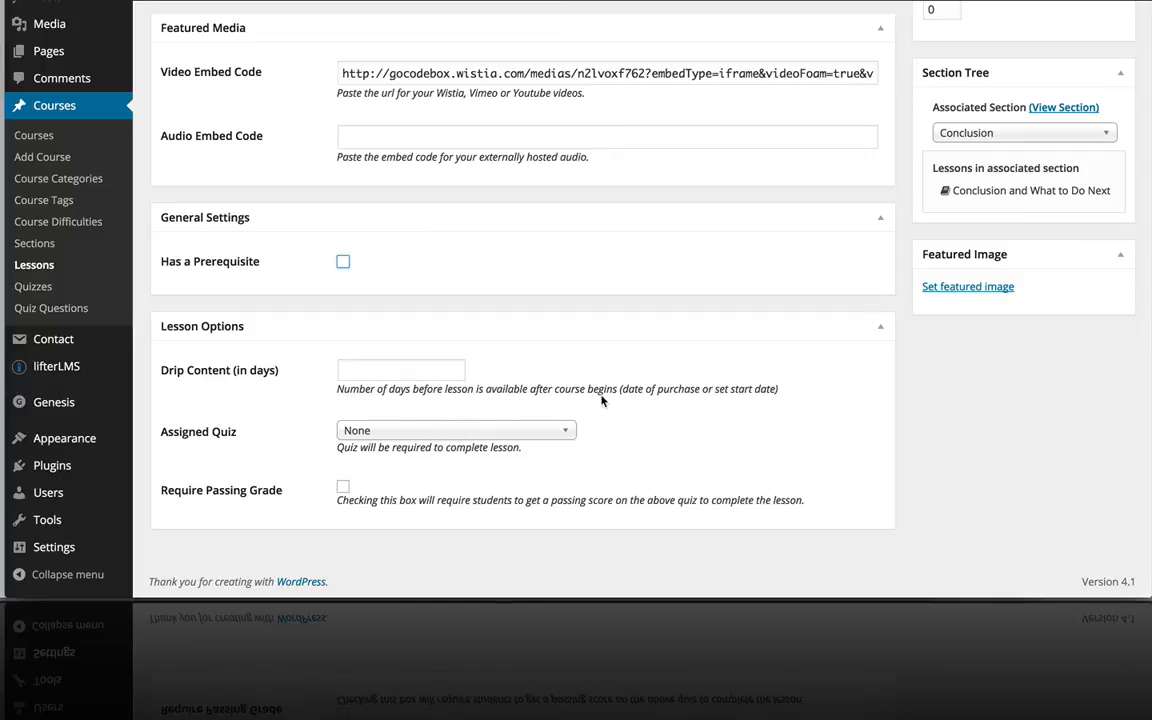
pyautogui.moveTo(695, 391)
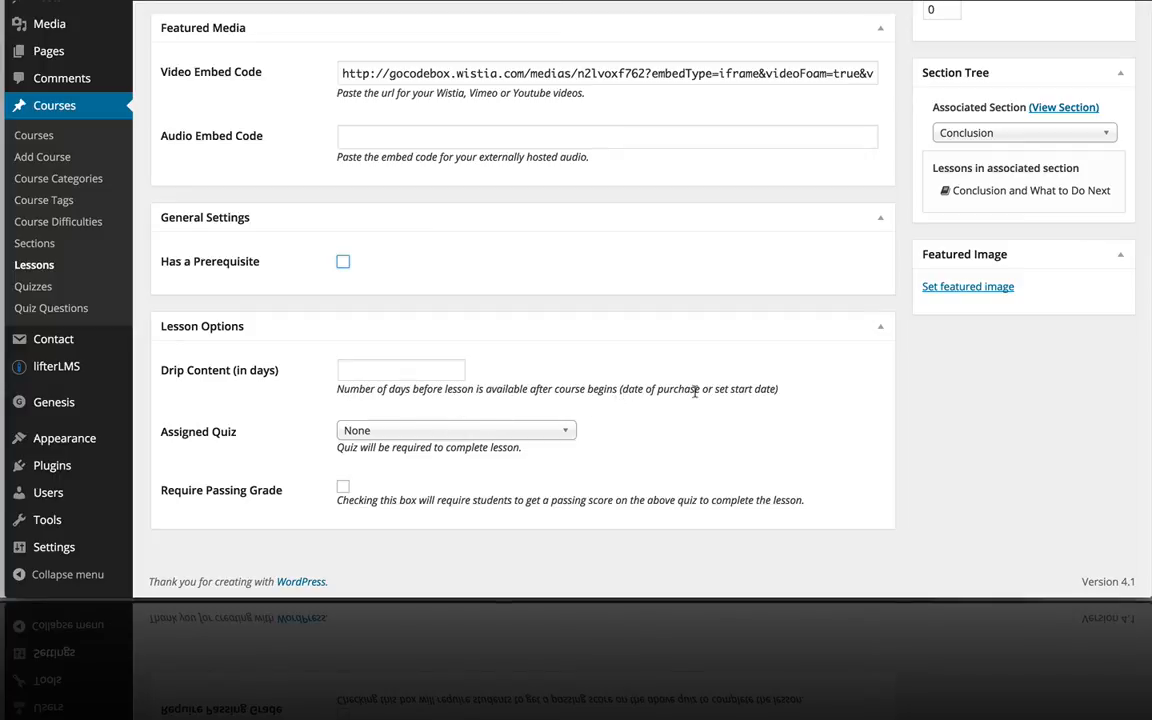
pyautogui.click(401, 369)
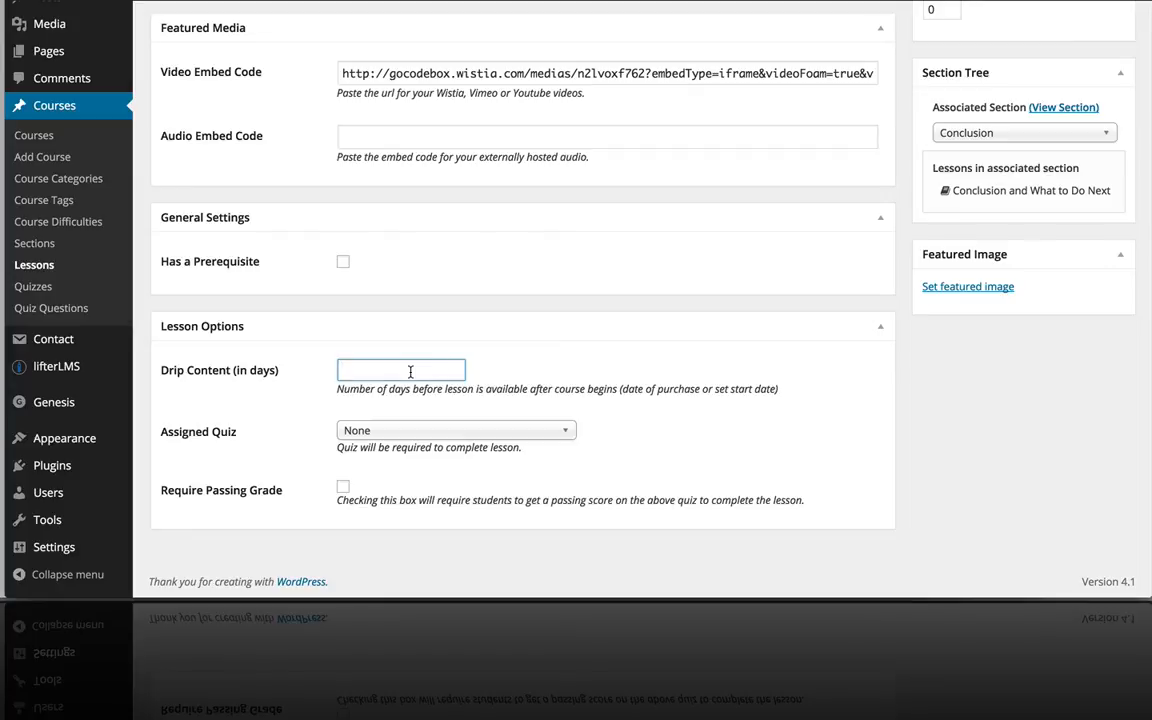
pyautogui.write('7')
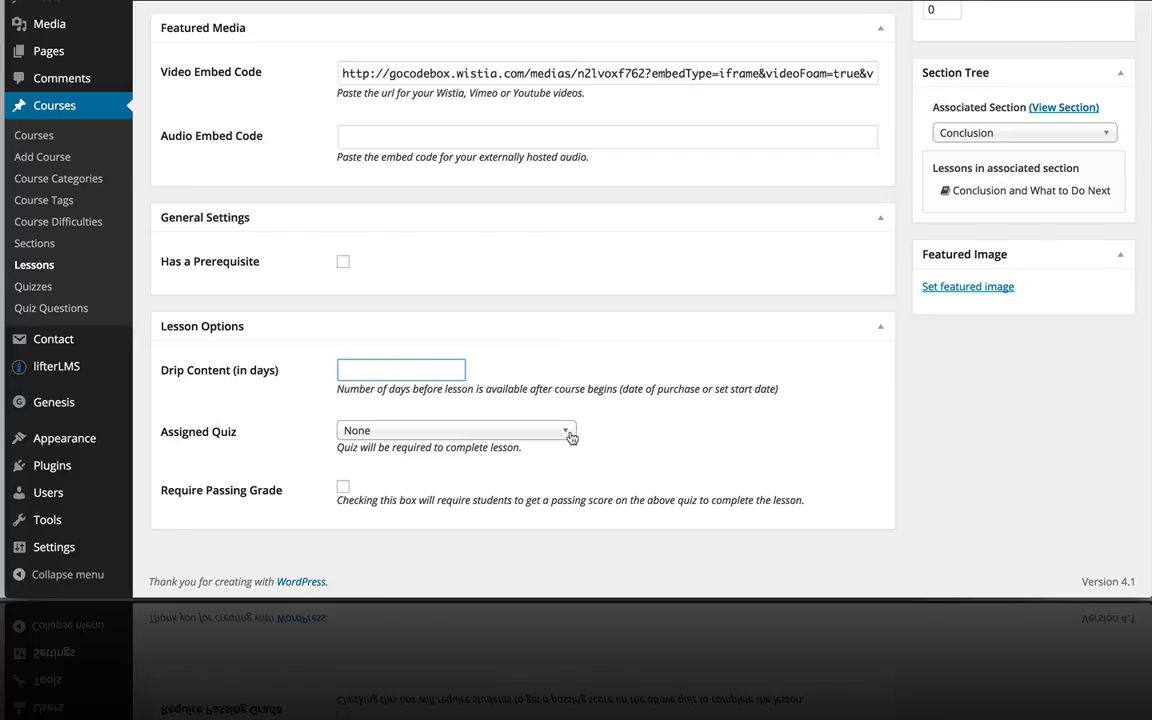
pyautogui.moveTo(683, 481)
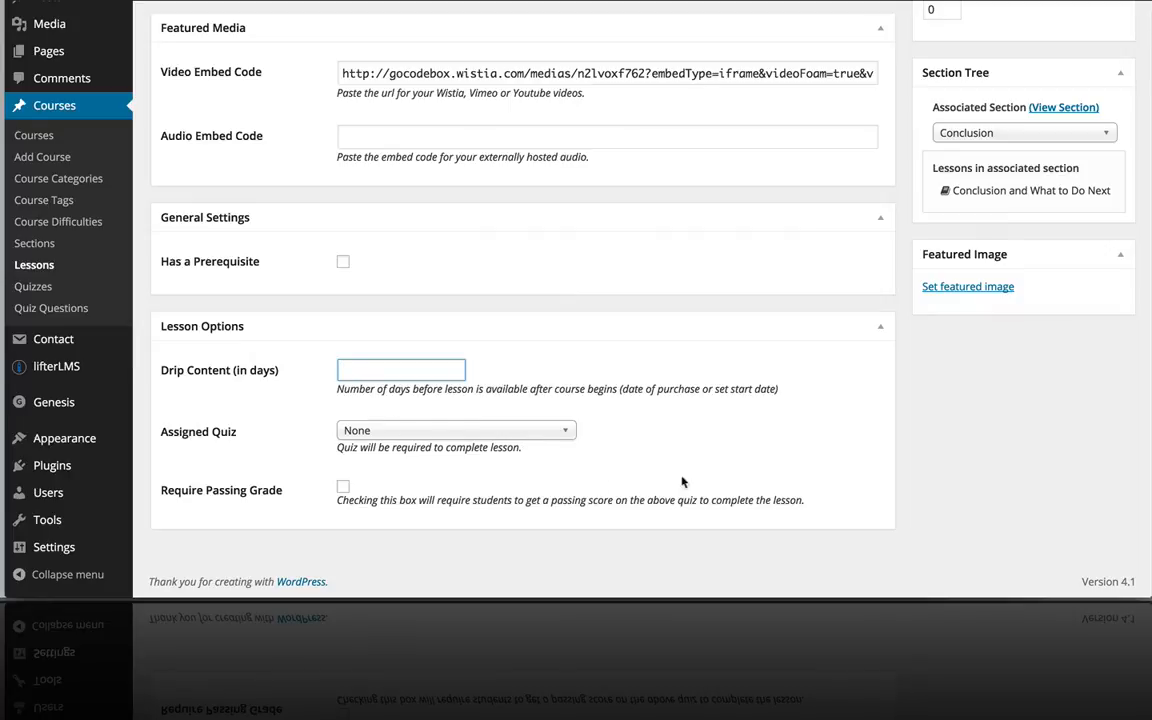
pyautogui.moveTo(721, 467)
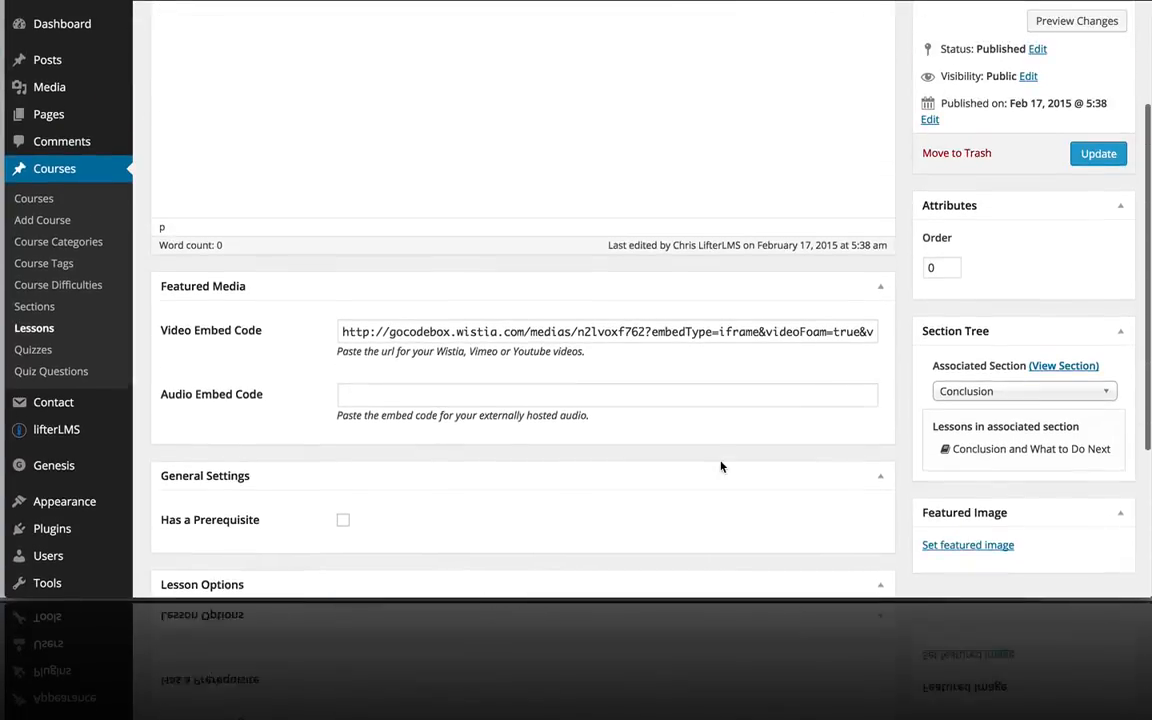
pyautogui.scroll(3)
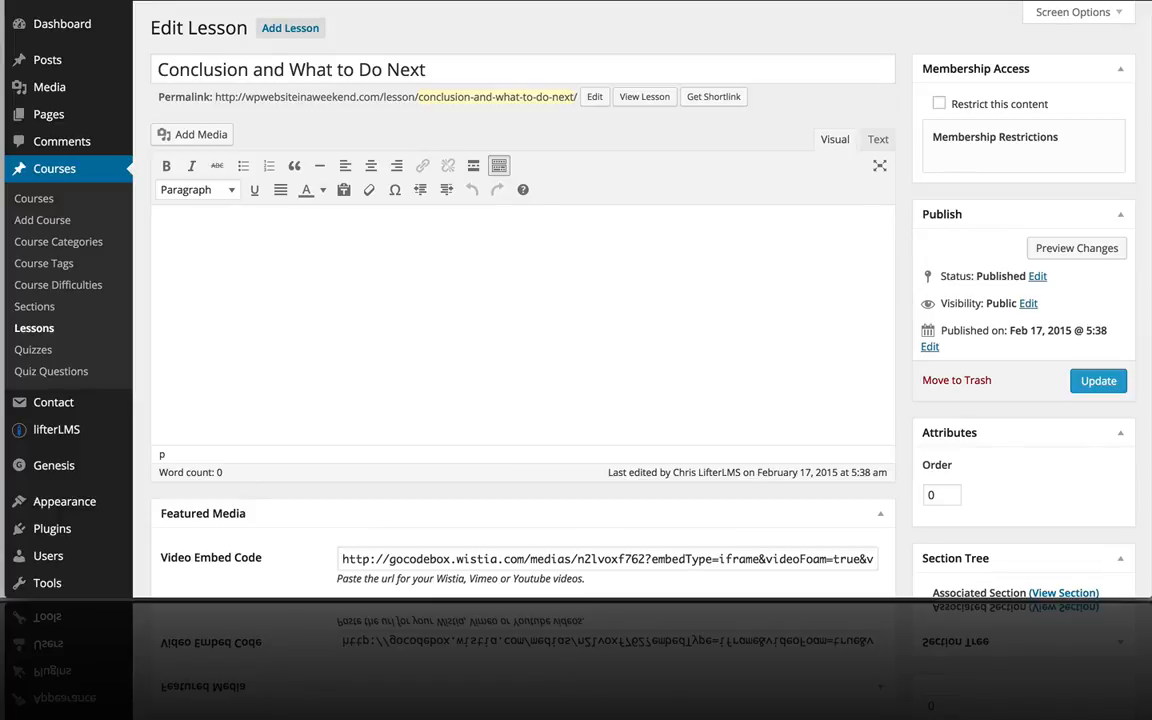
# Step: View the lesson live, return to the course page, and scroll its syllabus to Conclusion
pyautogui.click(644, 96)
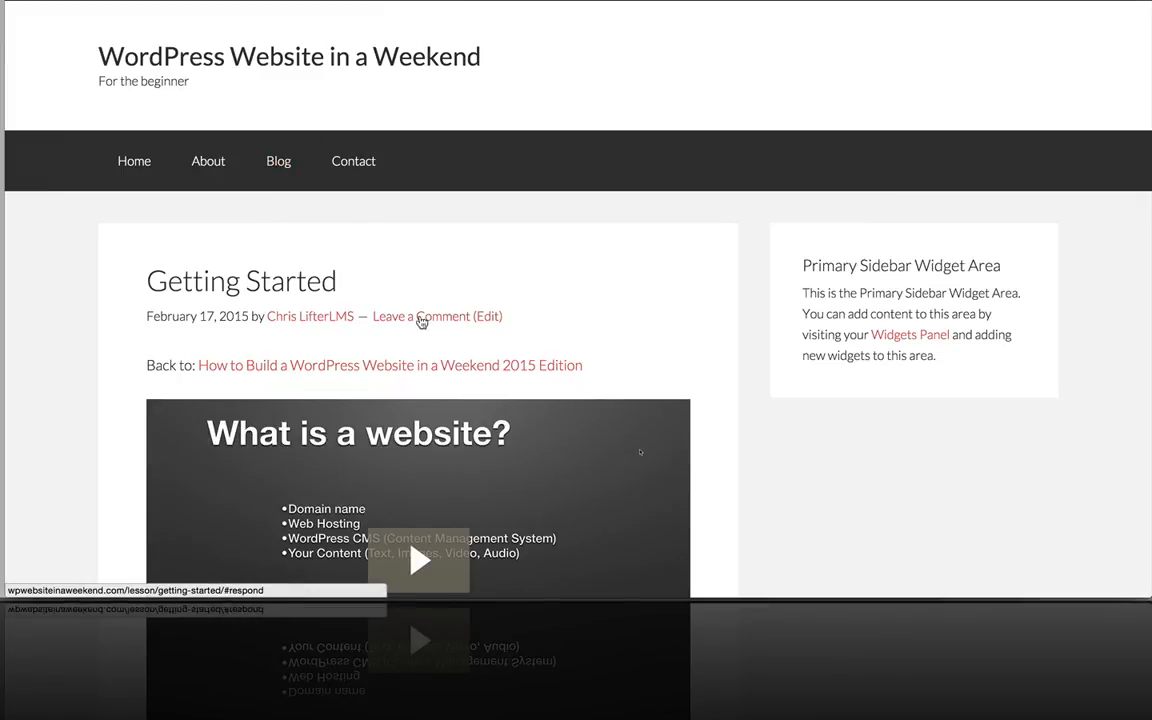
pyautogui.click(389, 365)
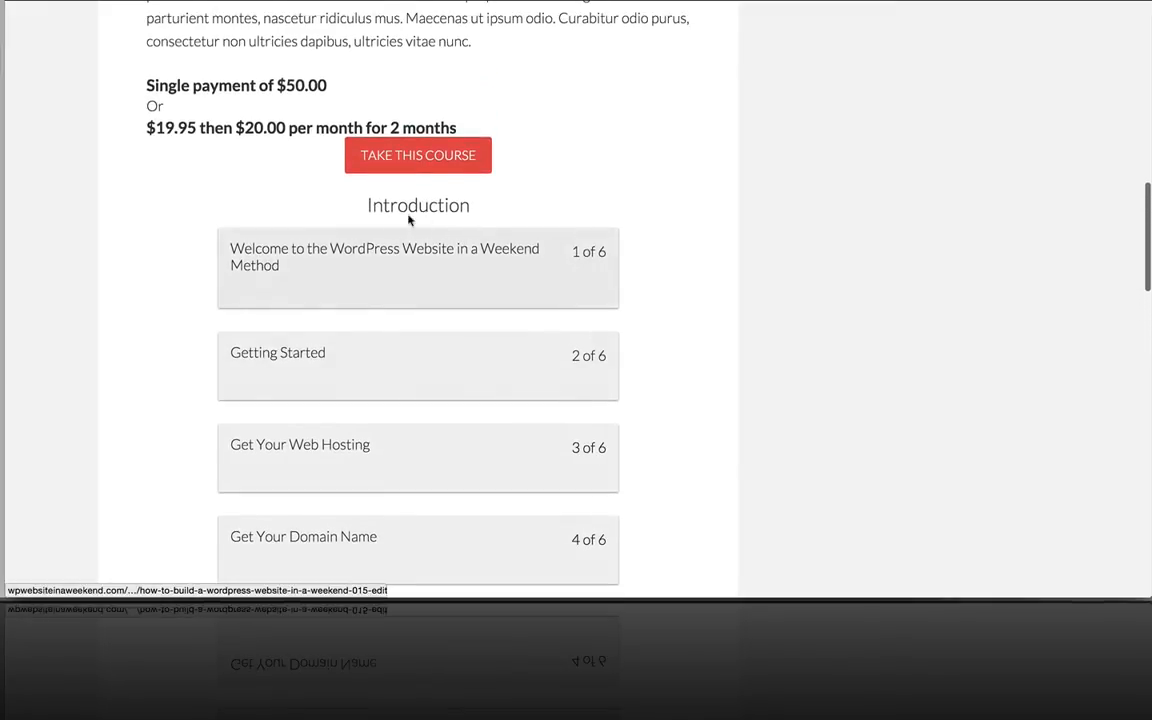
pyautogui.scroll(-3)
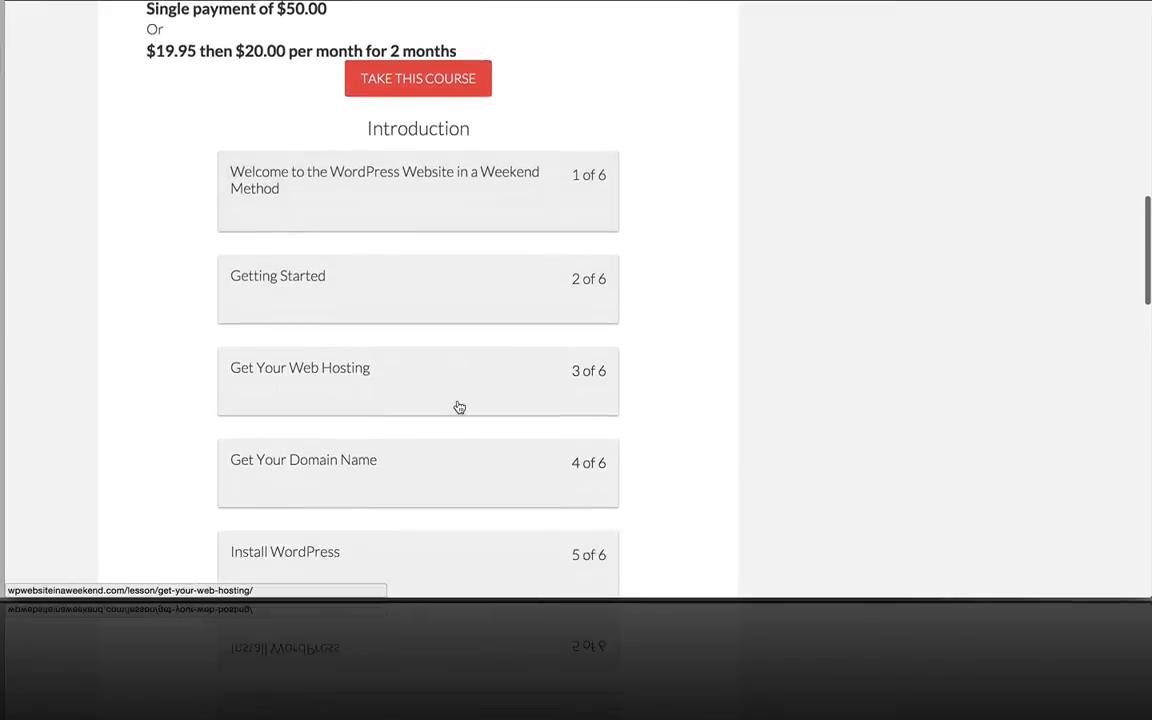
pyautogui.scroll(-3)
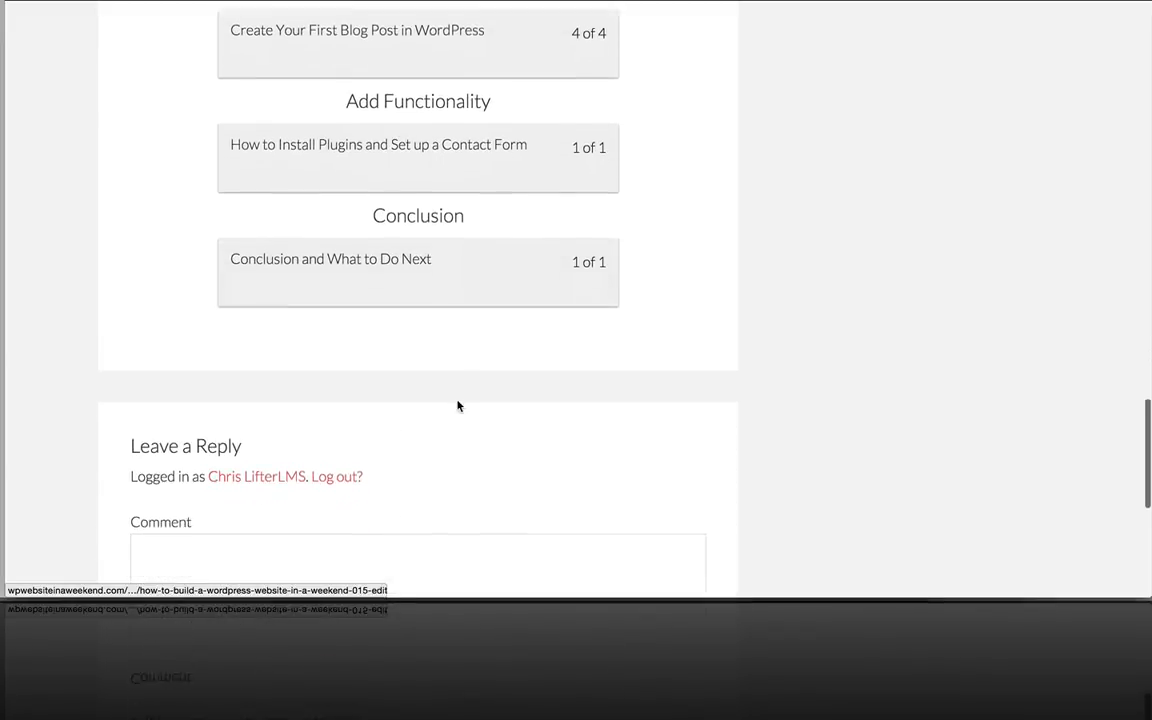